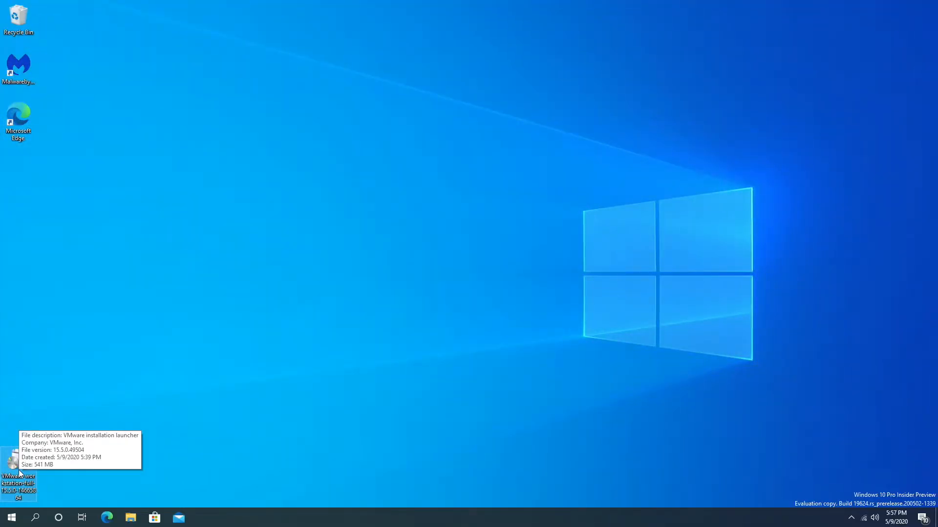
Run the VMware Workstation Pro installer from the desktop and get past its welcome page.
{"action": "double_click", "coordinate": [19, 460]}
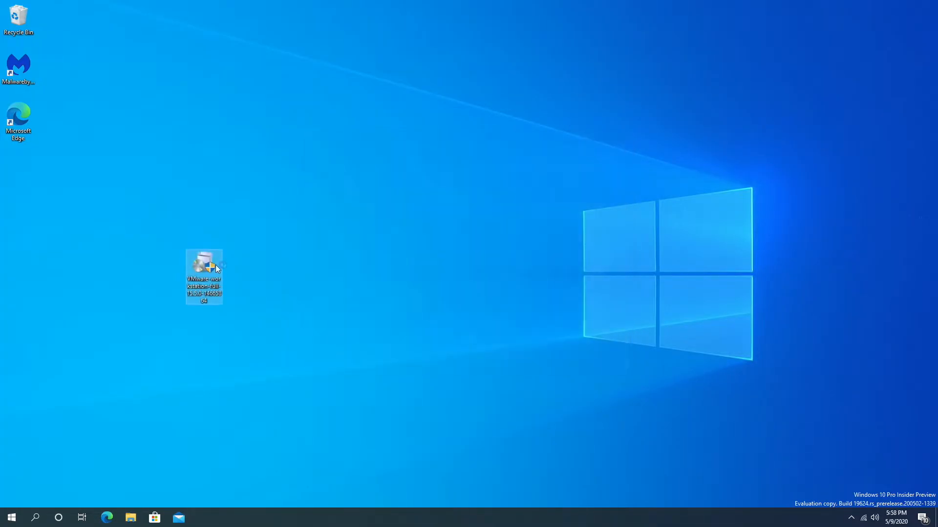
{"action": "double_click", "coordinate": [203, 277]}
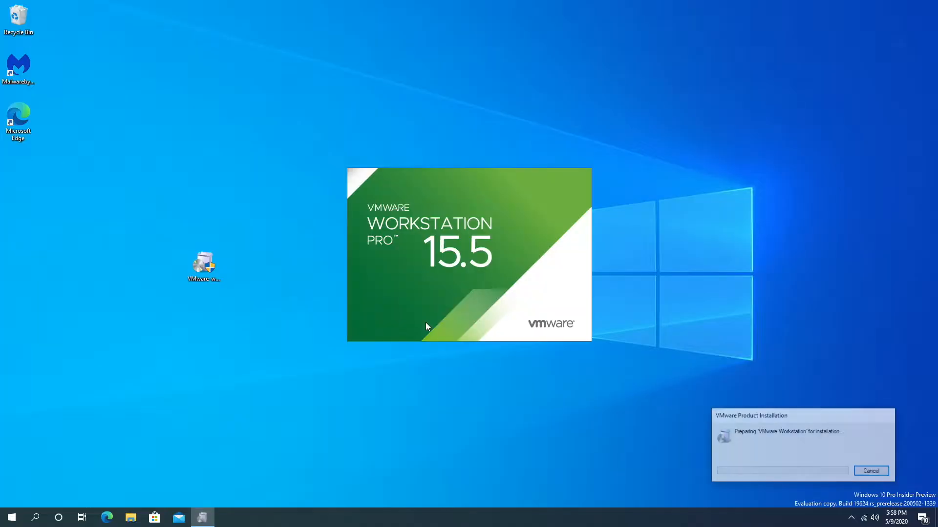
{"action": "mouse_move", "coordinate": [440, 327]}
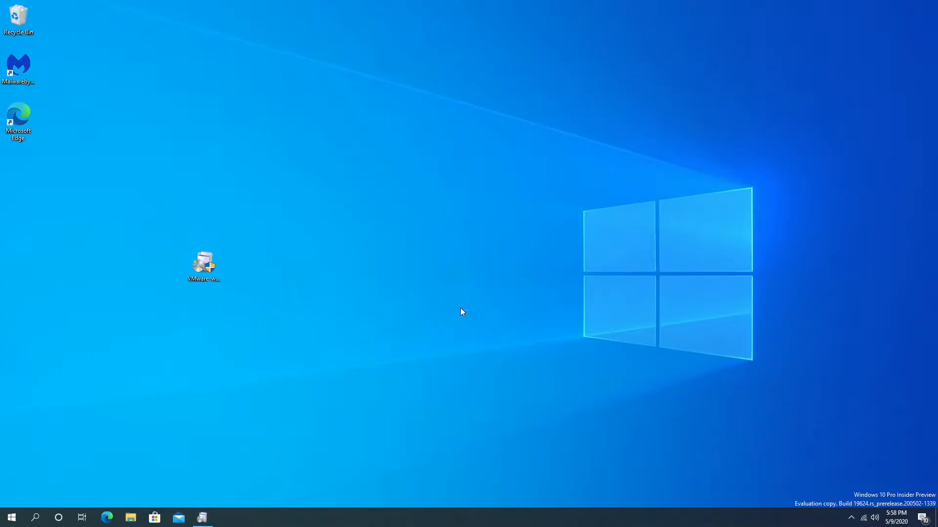
{"action": "mouse_move", "coordinate": [472, 313]}
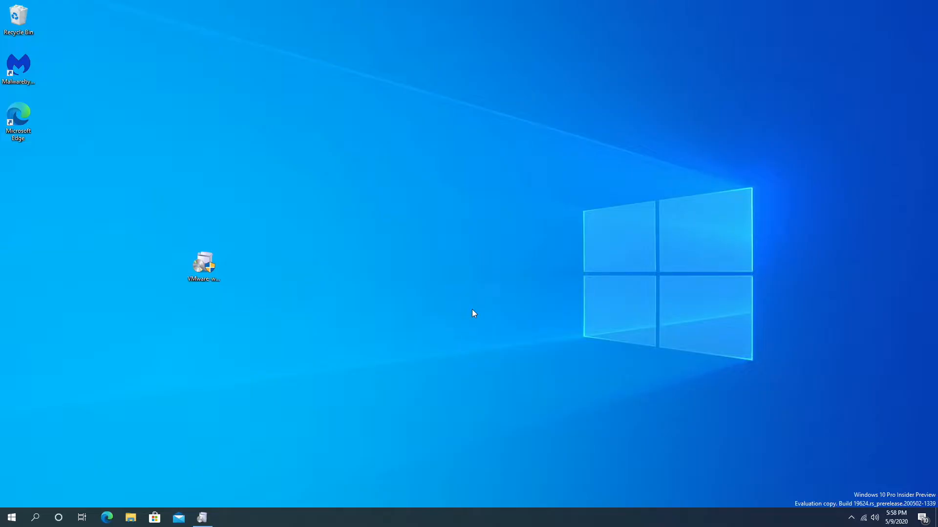
{"action": "mouse_move", "coordinate": [521, 314]}
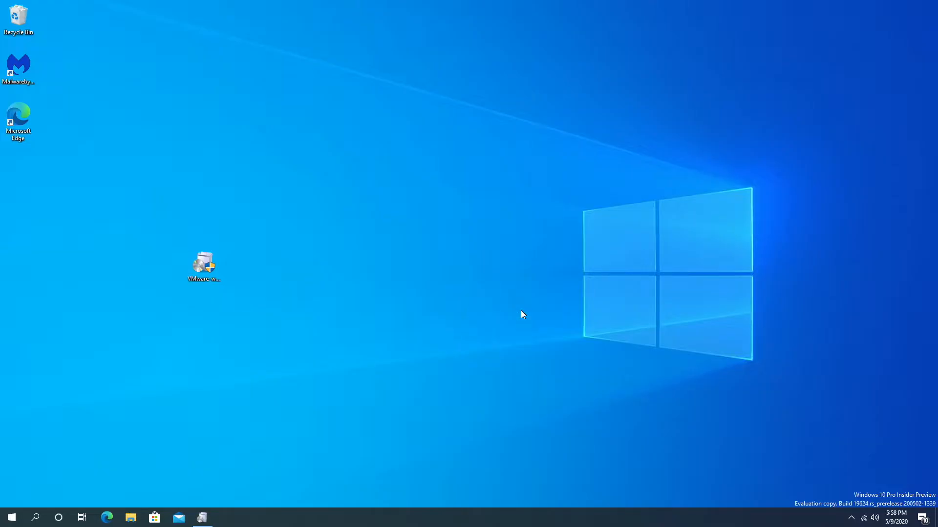
{"action": "double_click", "coordinate": [203, 263]}
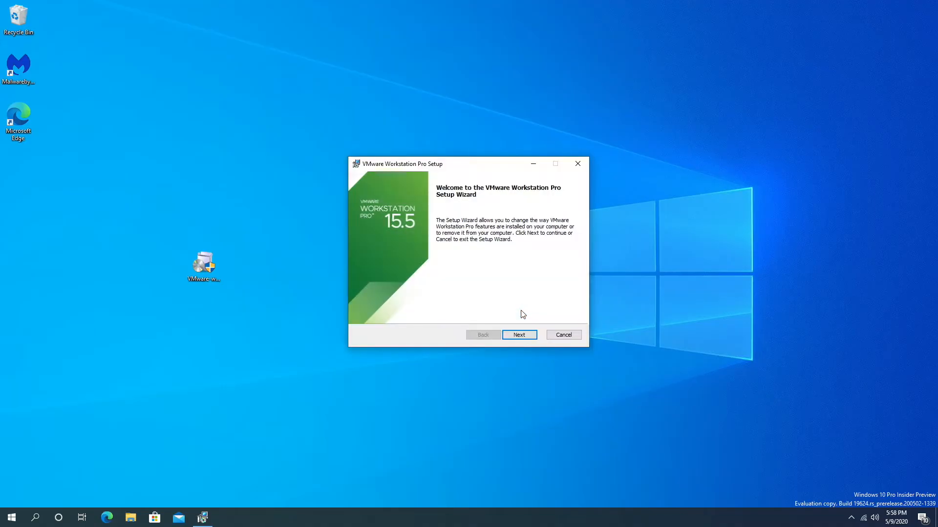
{"action": "mouse_move", "coordinate": [519, 335]}
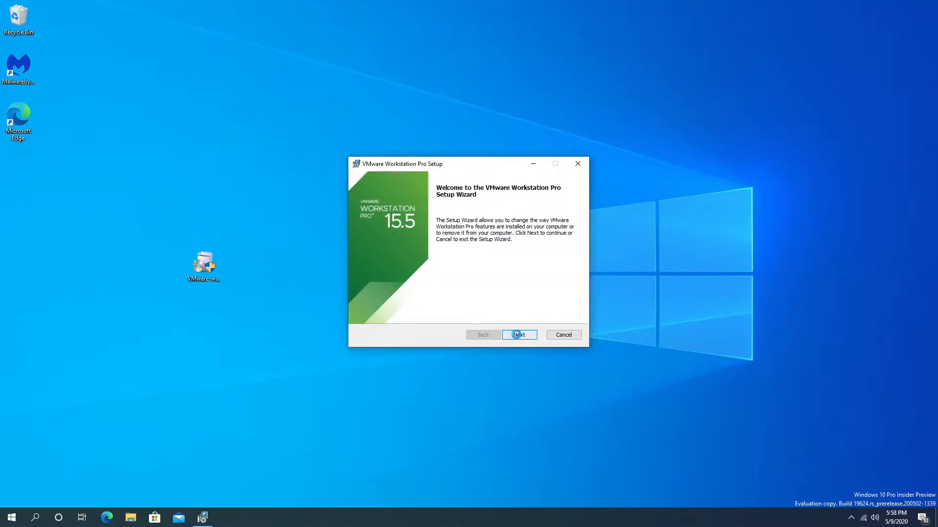
{"action": "left_click", "coordinate": [518, 334]}
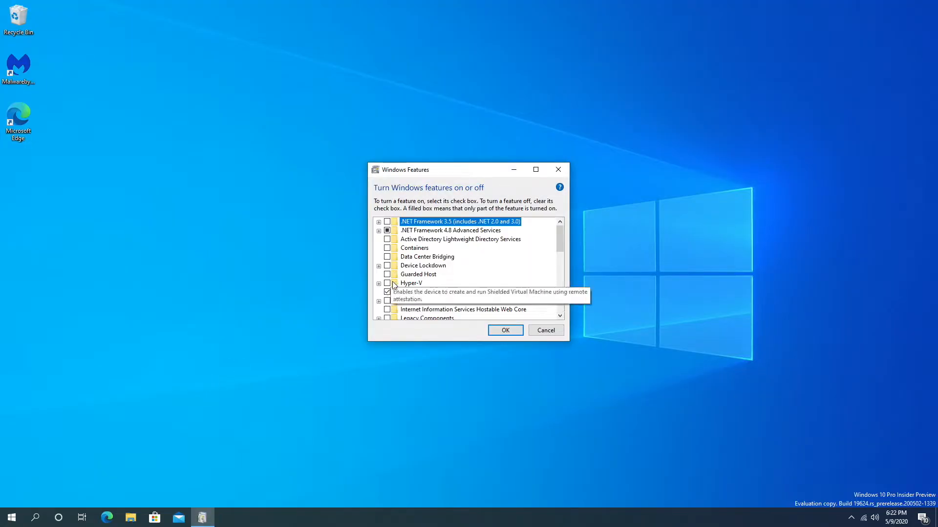
Tick Hyper-V in Windows Features and apply the change with OK.
{"action": "left_click", "coordinate": [378, 283]}
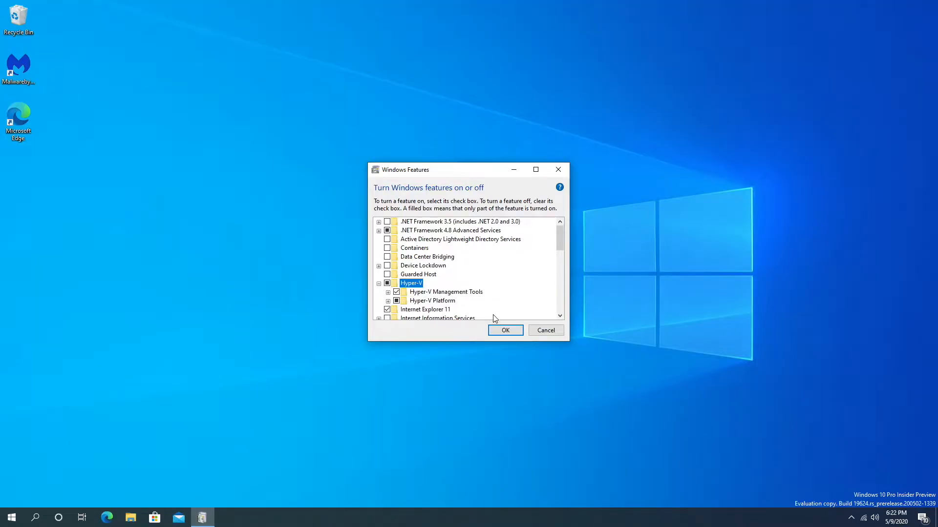
{"action": "left_click", "coordinate": [504, 330]}
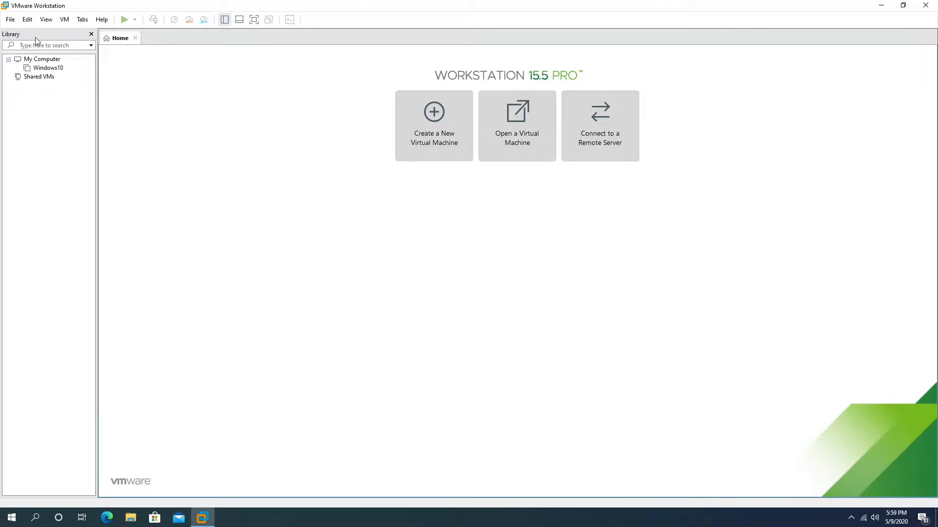
{"action": "mouse_move", "coordinate": [16, 95]}
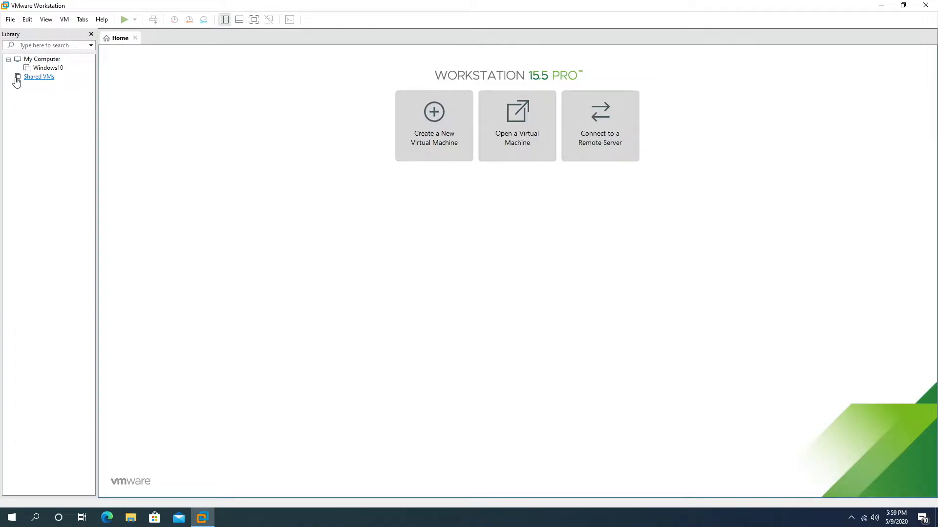
{"action": "mouse_move", "coordinate": [300, 87]}
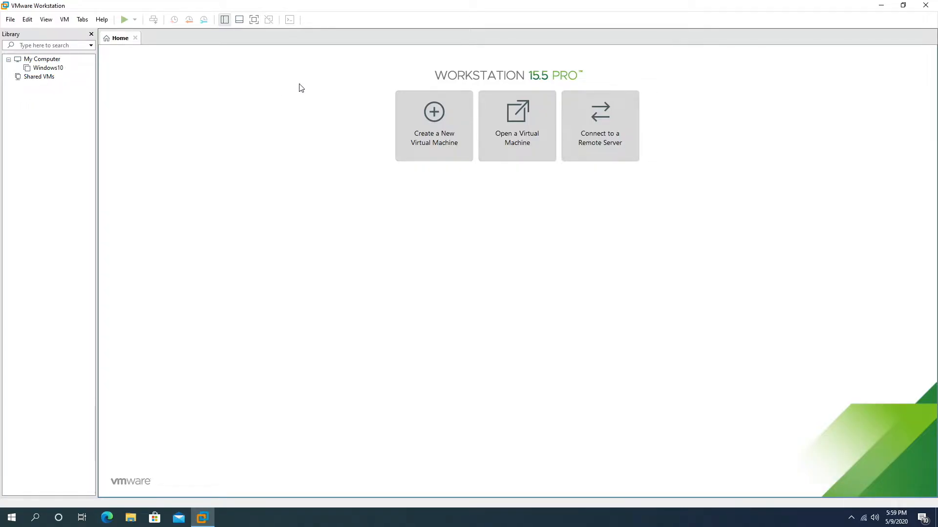
Open Windows10 from My Computer in its own tab to view its devices summary.
{"action": "left_click", "coordinate": [47, 67]}
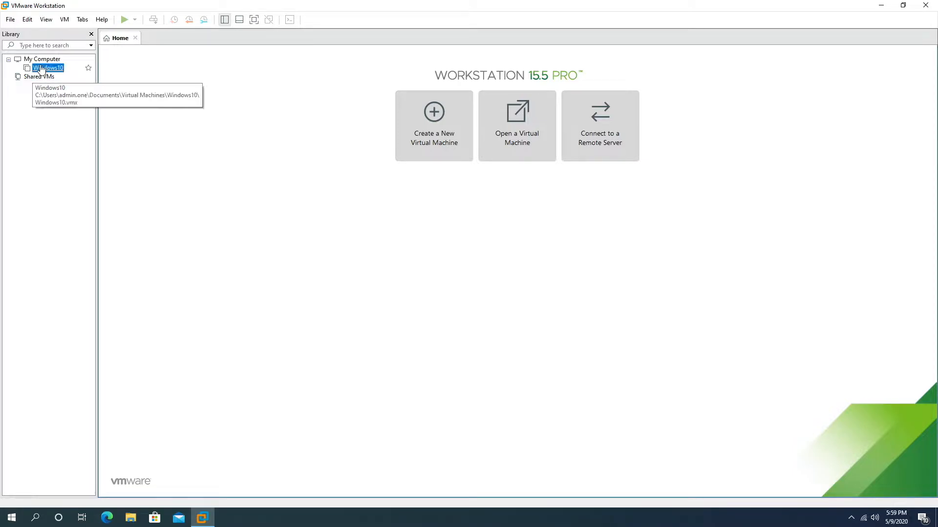
{"action": "double_click", "coordinate": [48, 67]}
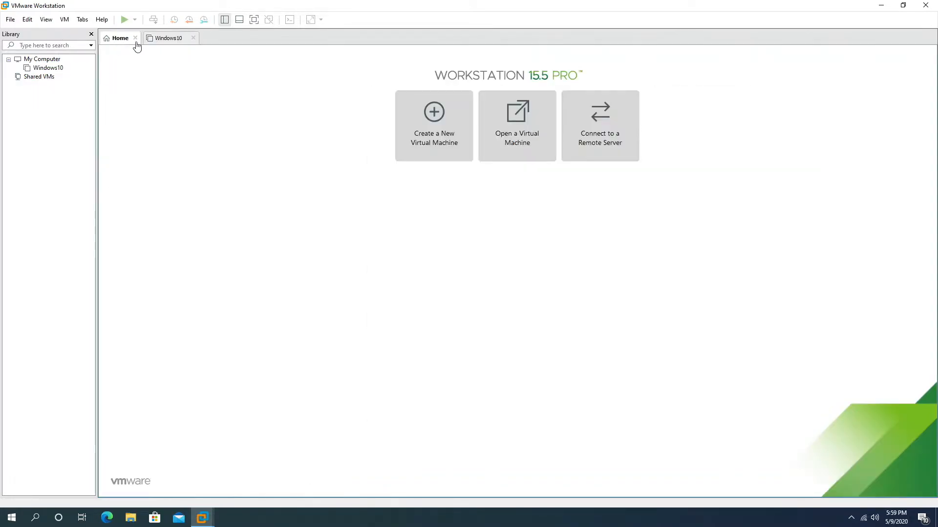
{"action": "left_click", "coordinate": [168, 37]}
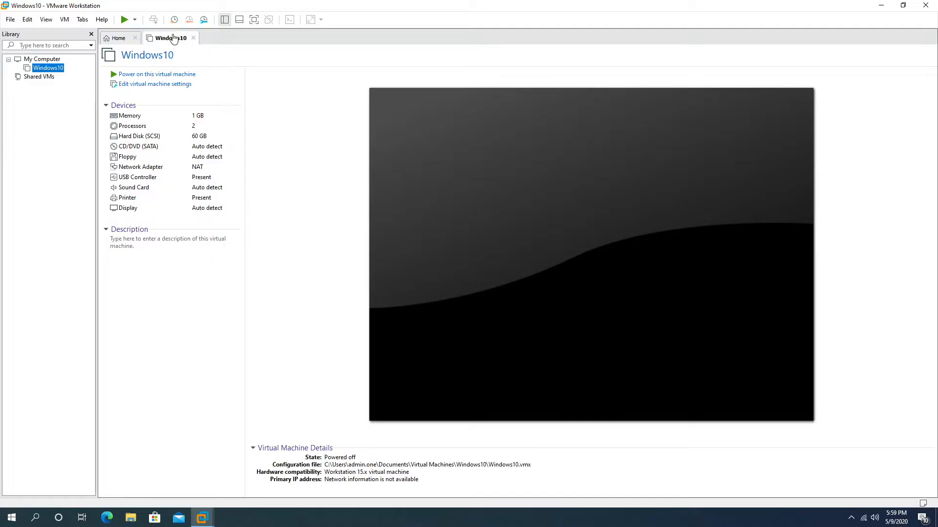
Search Windows for 'hype' to bring up Hyper-V Manager.
{"action": "type", "text": "hype"}
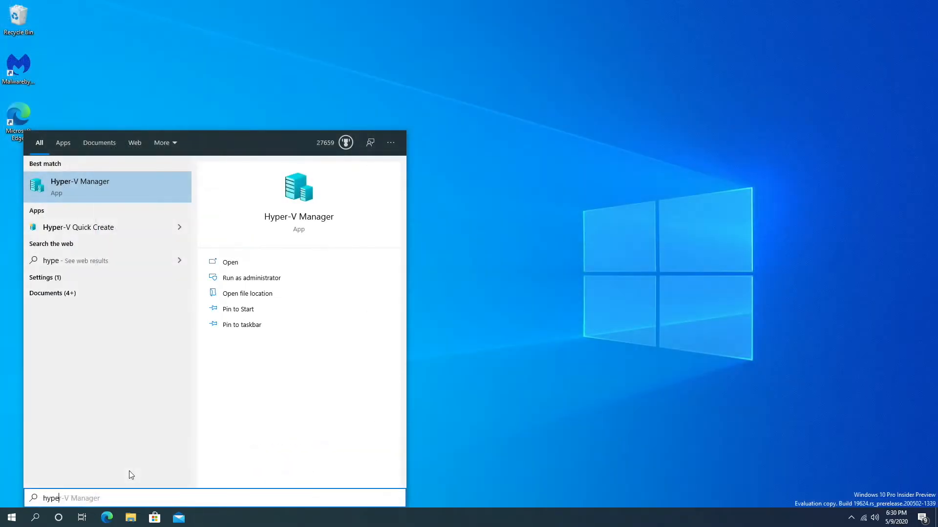
{"action": "mouse_move", "coordinate": [120, 265]}
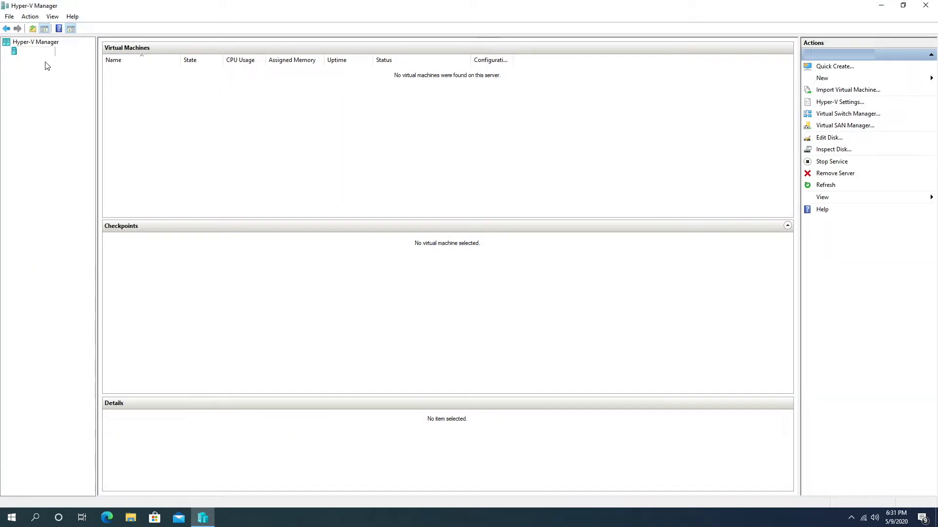
{"action": "mouse_move", "coordinate": [40, 61]}
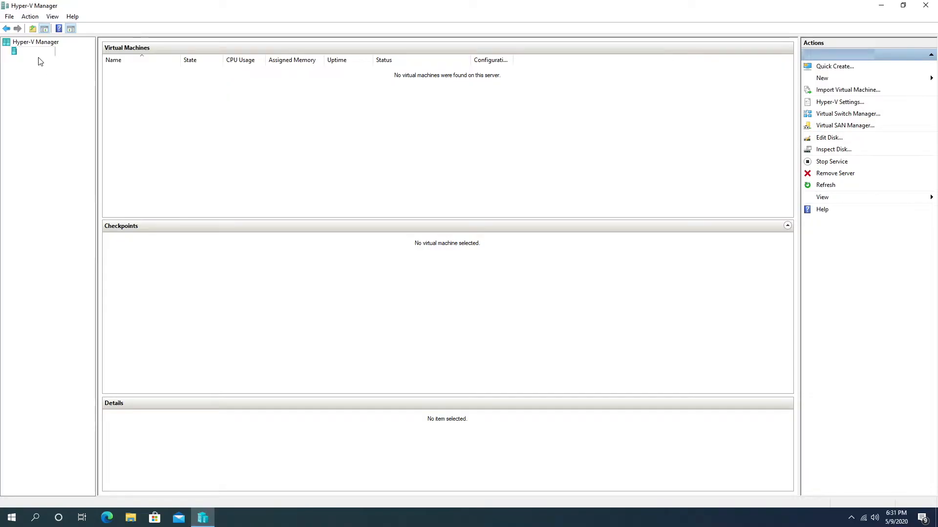
{"action": "mouse_move", "coordinate": [48, 59]}
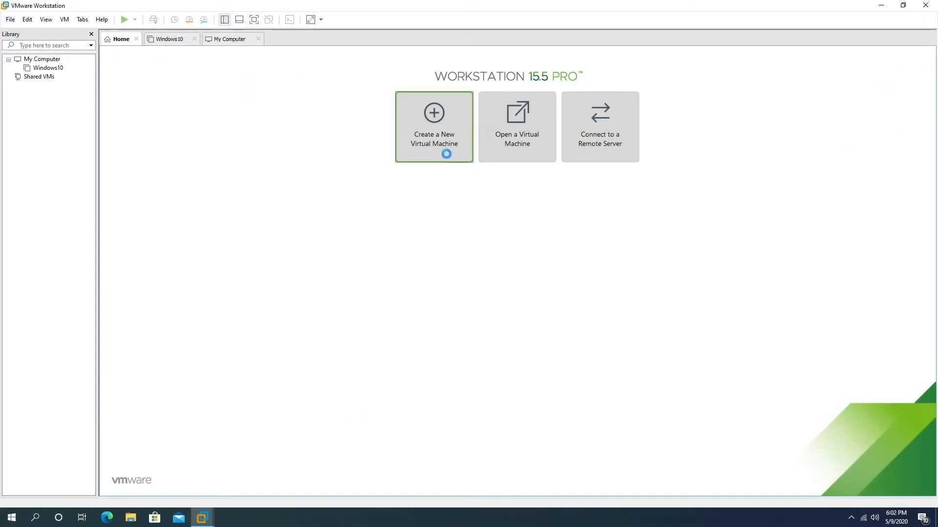
Start the New Virtual Machine Wizard and choose 'I will install the operating system later'.
{"action": "left_click", "coordinate": [433, 126]}
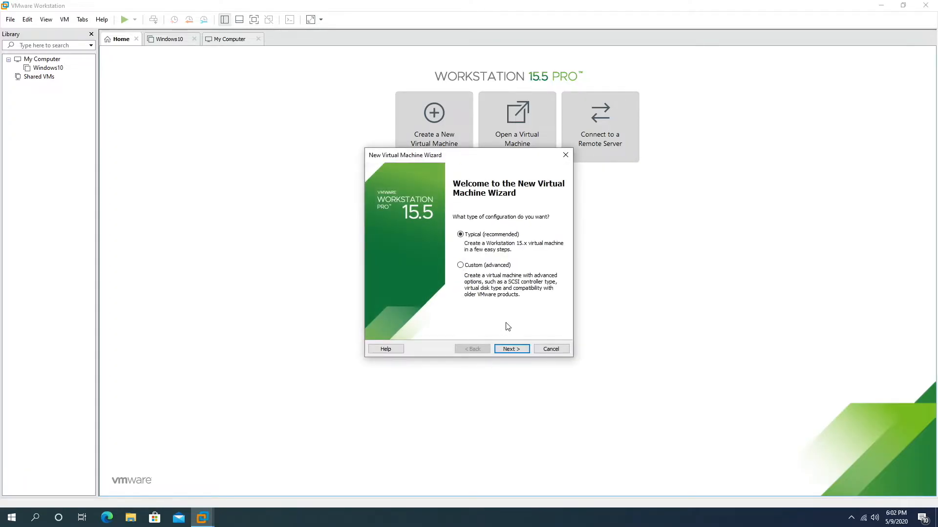
{"action": "mouse_move", "coordinate": [541, 349]}
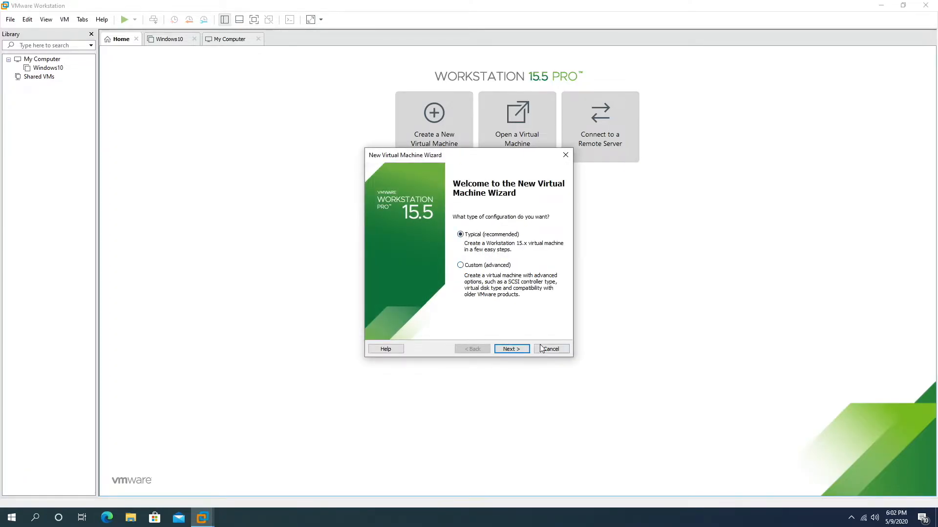
{"action": "left_click", "coordinate": [511, 349]}
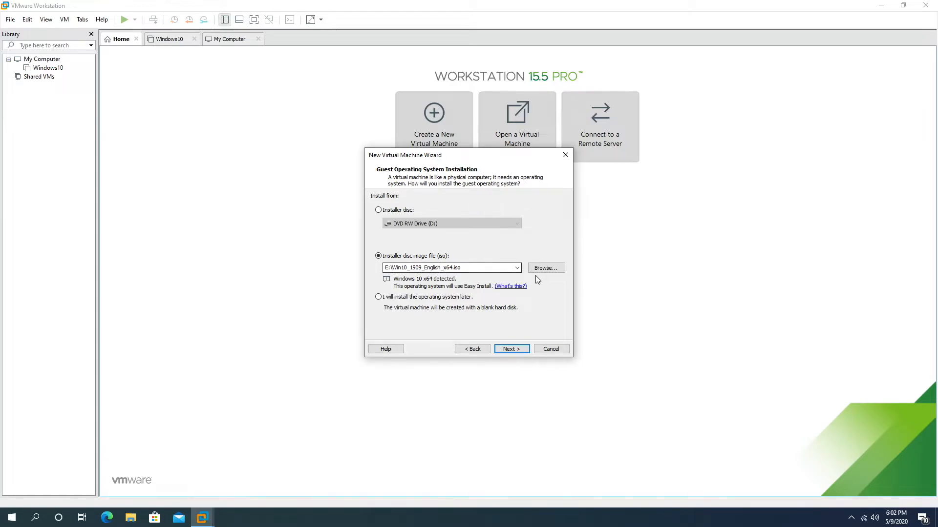
{"action": "left_click", "coordinate": [545, 267]}
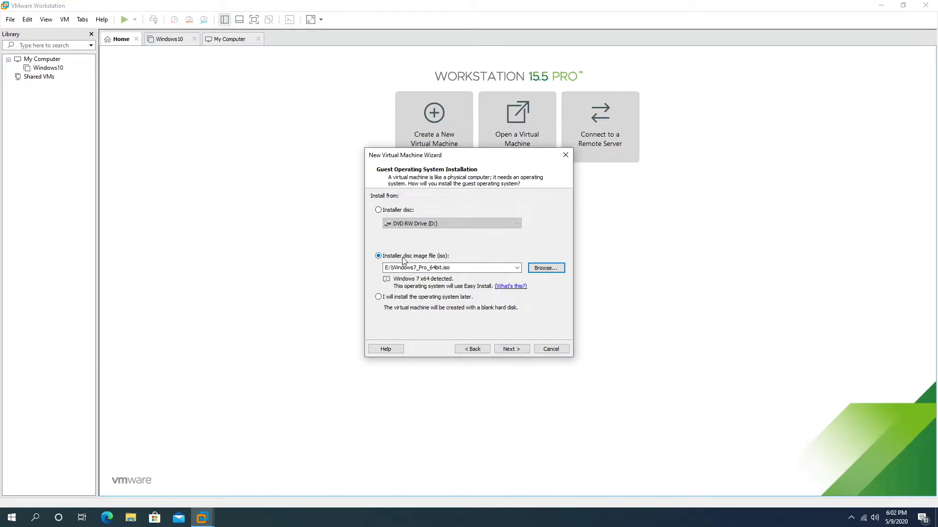
{"action": "left_click", "coordinate": [509, 349]}
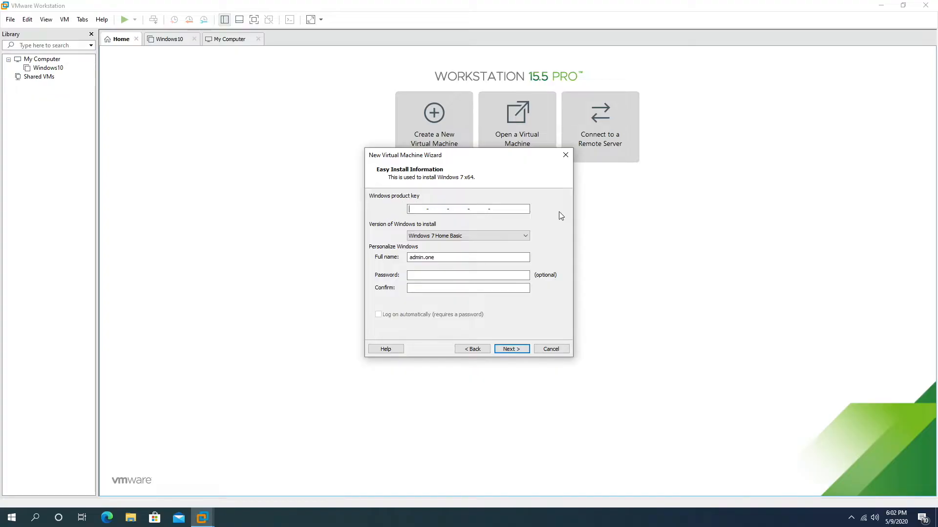
{"action": "left_click", "coordinate": [472, 348]}
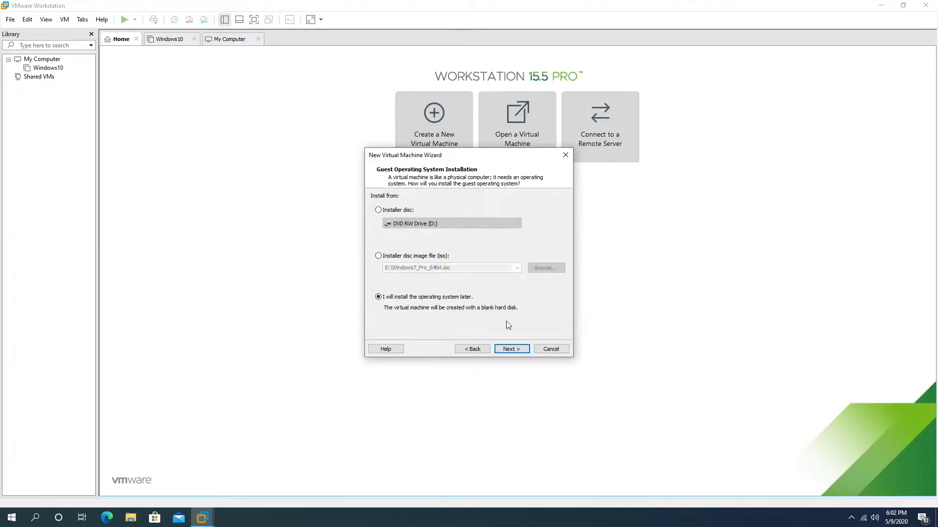
Set the guest to Microsoft Windows 7 x64, keep the 60 GB split disk, and finish.
{"action": "left_click", "coordinate": [510, 349]}
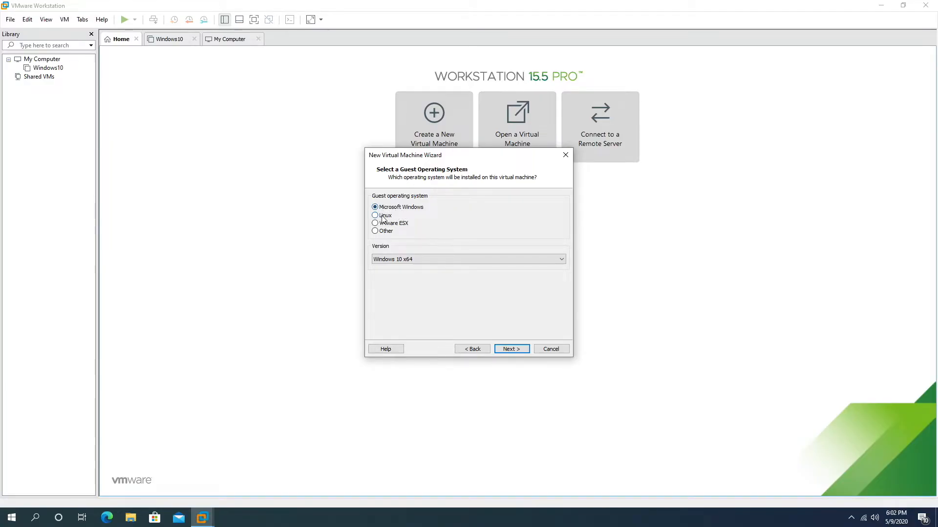
{"action": "left_click", "coordinate": [374, 223]}
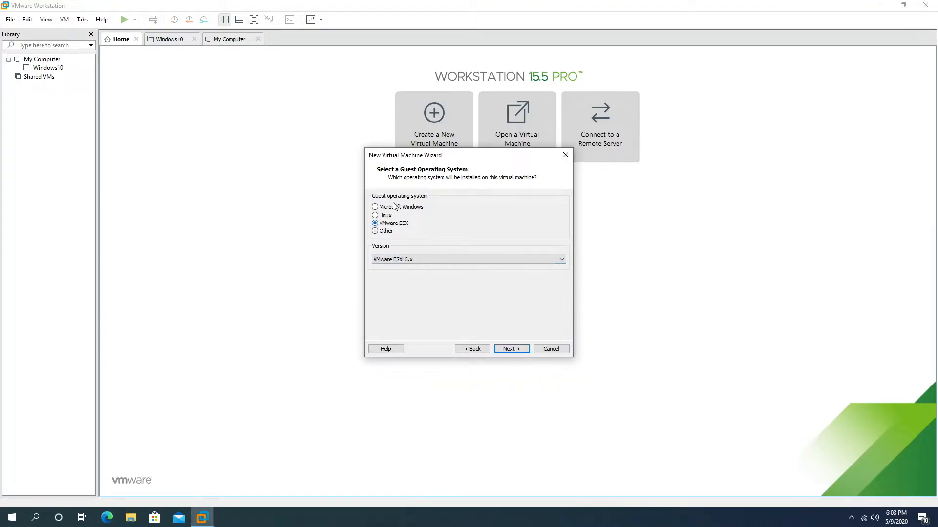
{"action": "left_click", "coordinate": [375, 215]}
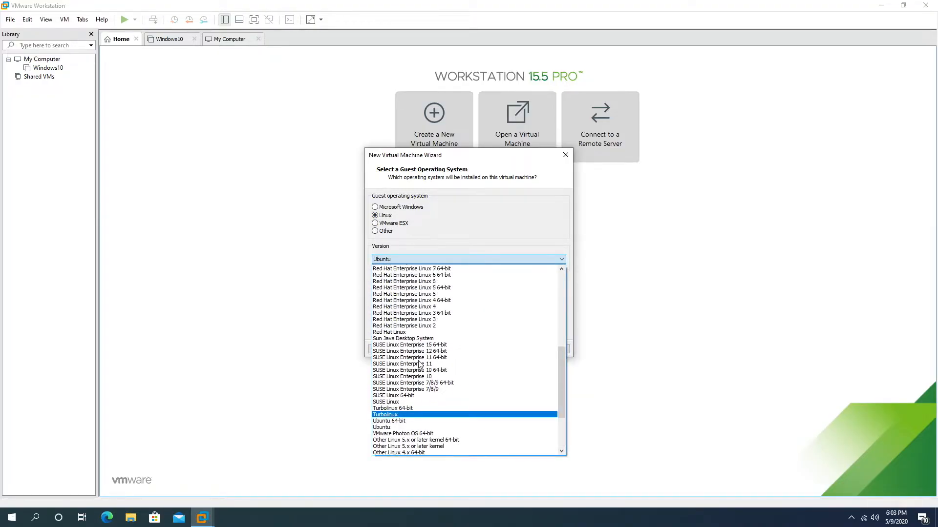
{"action": "left_click", "coordinate": [375, 207]}
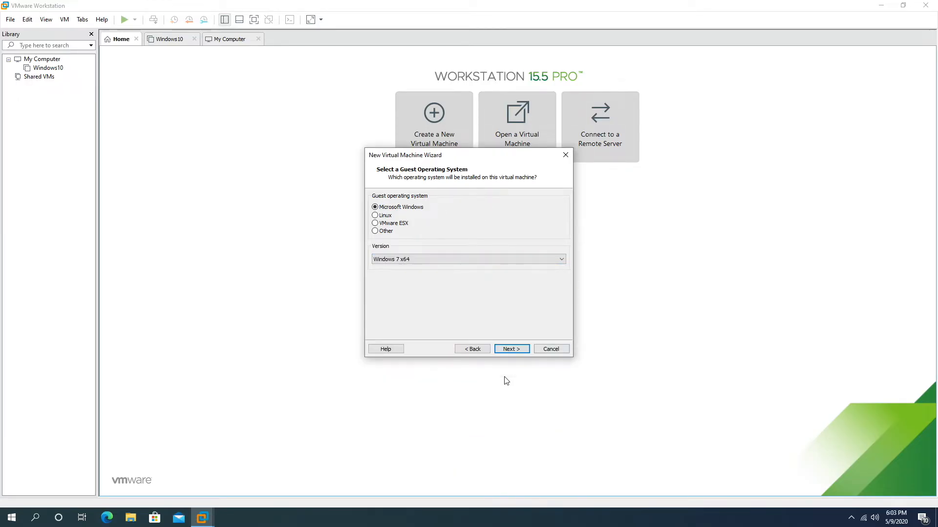
{"action": "left_click", "coordinate": [510, 348]}
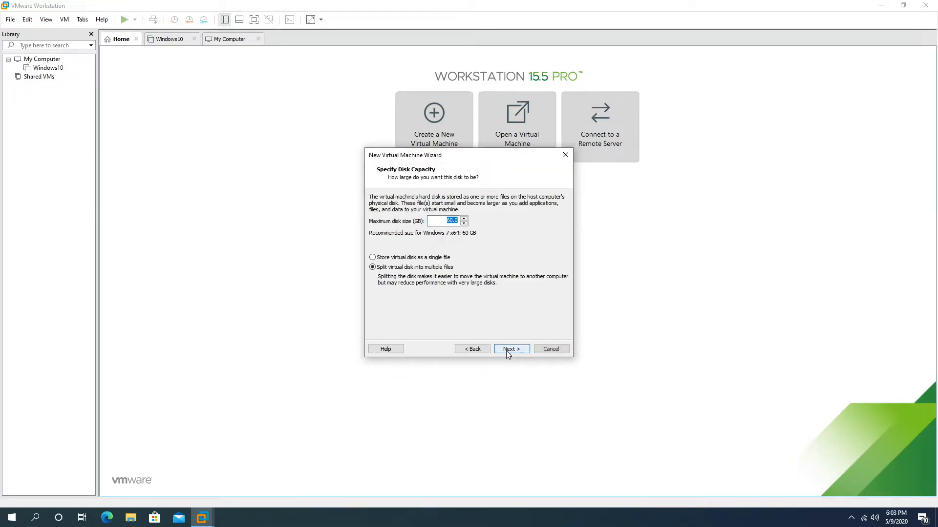
{"action": "left_click", "coordinate": [510, 349]}
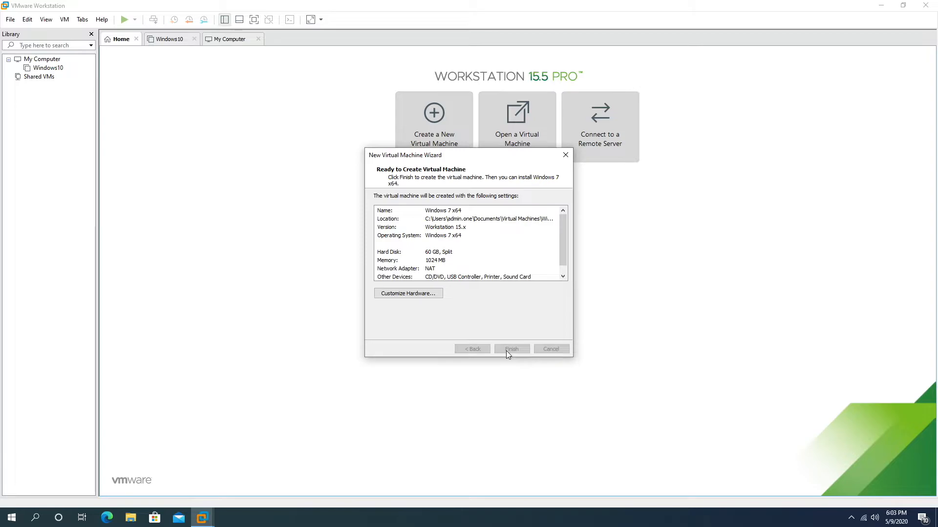
{"action": "left_click", "coordinate": [512, 349]}
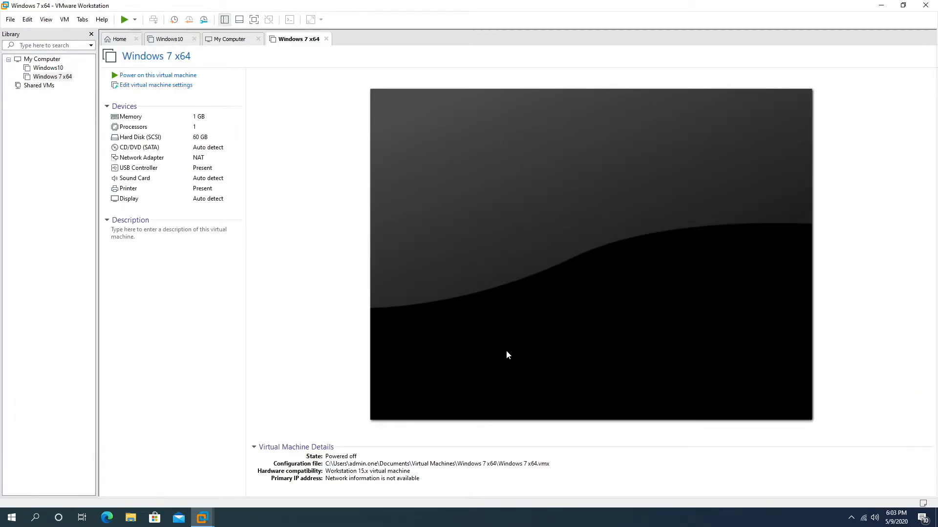
{"action": "mouse_move", "coordinate": [446, 390]}
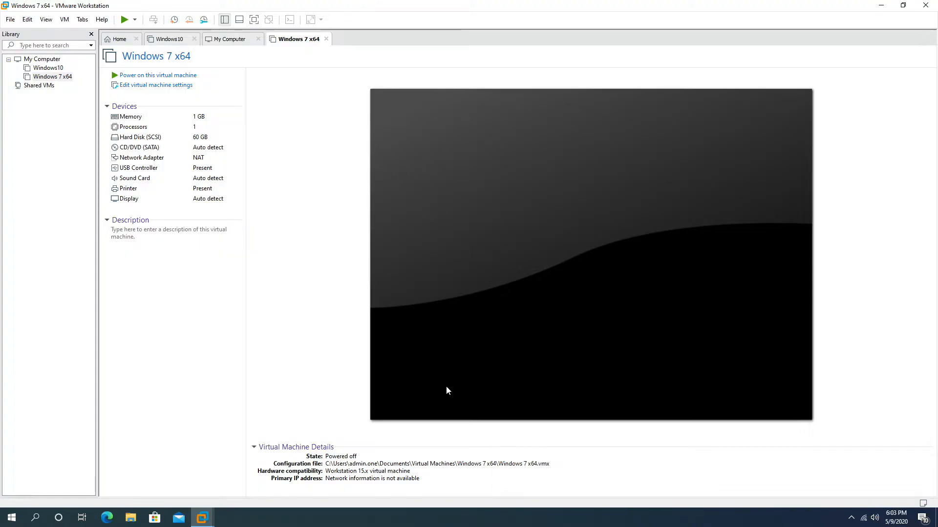
{"action": "mouse_move", "coordinate": [248, 145]}
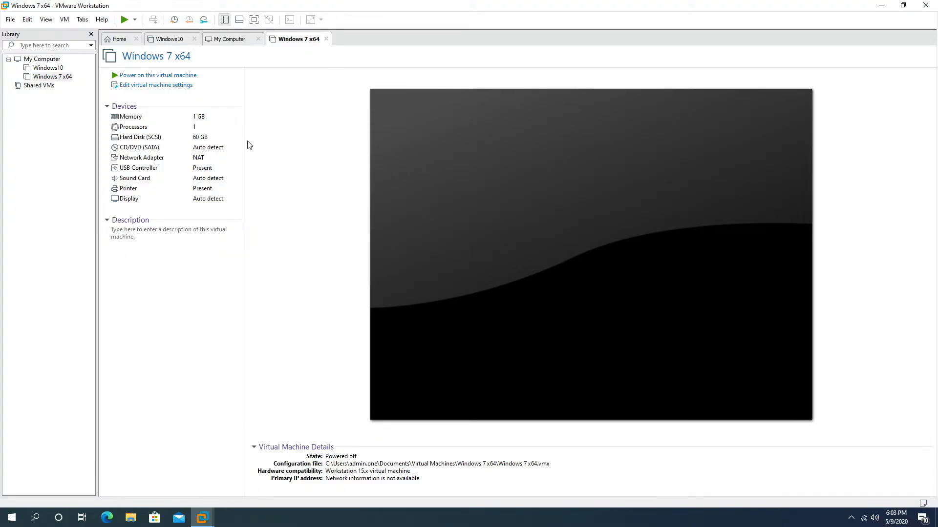
Check the Windows 7 x64 machine's memory and hardware settings, then power it on.
{"action": "left_click", "coordinate": [130, 116]}
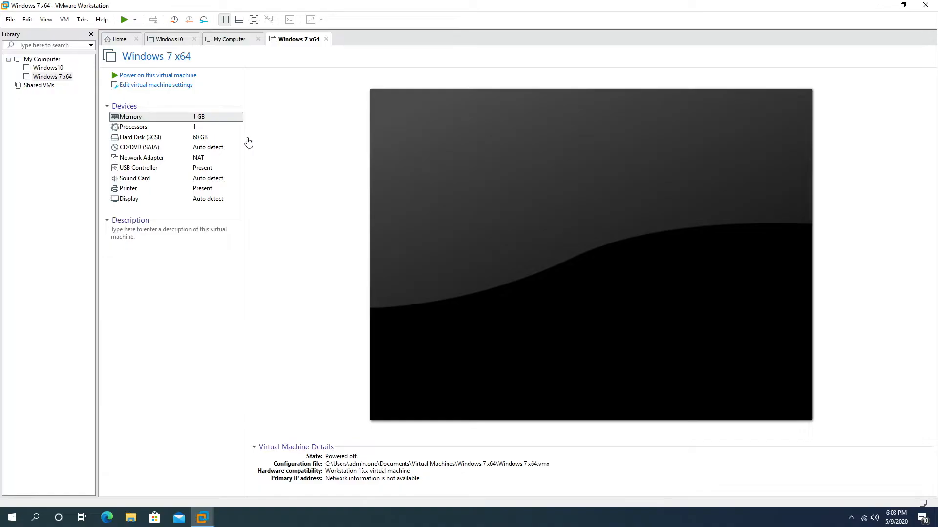
{"action": "left_click", "coordinate": [155, 84]}
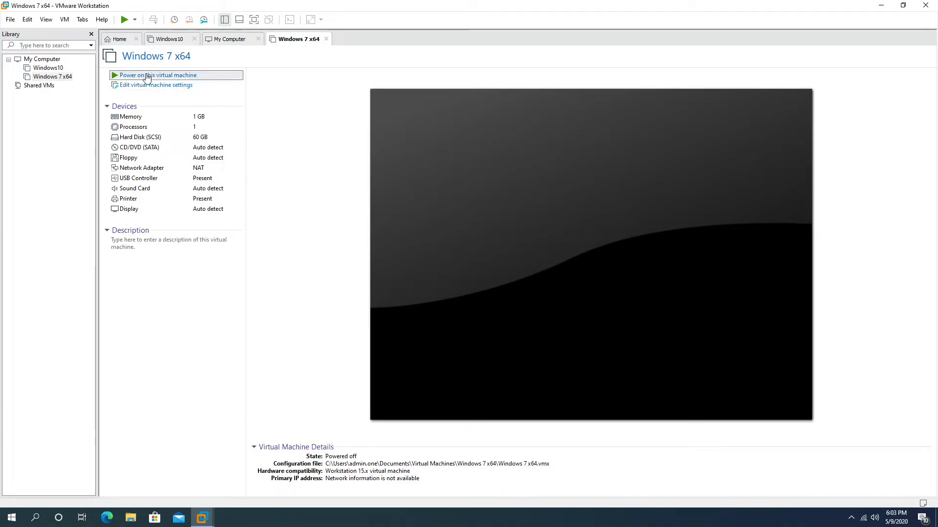
{"action": "left_click", "coordinate": [158, 75]}
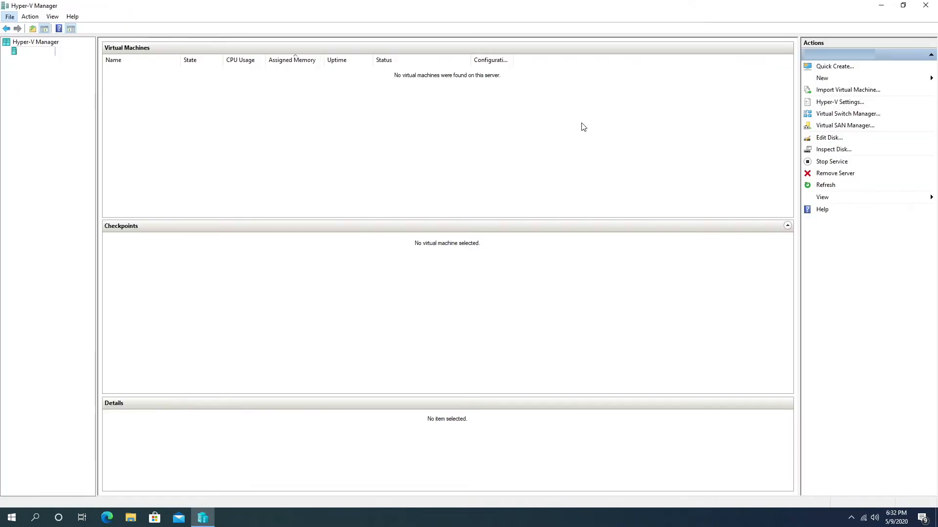
{"action": "left_click", "coordinate": [834, 66]}
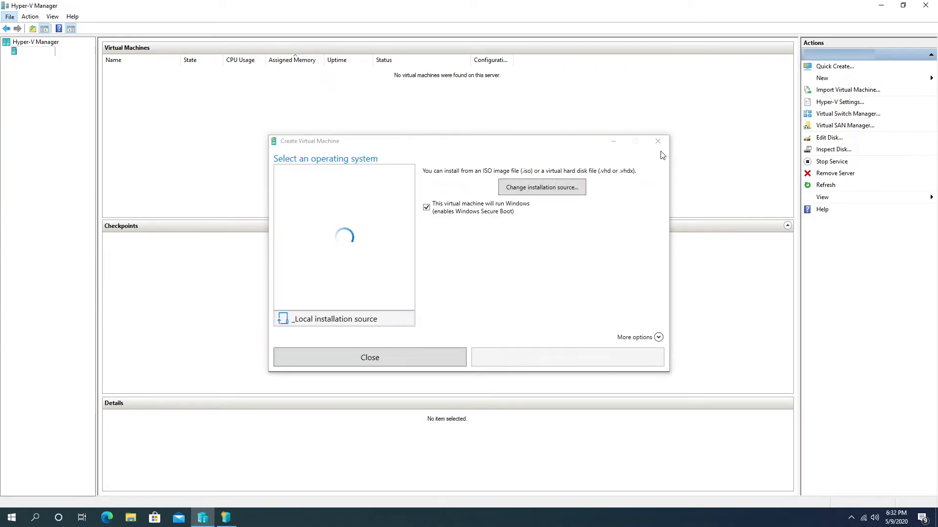
{"action": "left_click", "coordinate": [658, 141]}
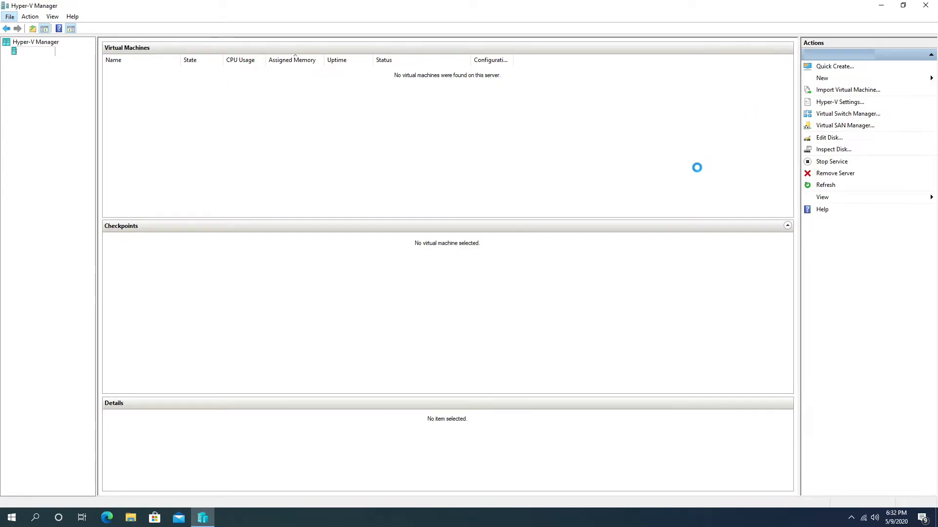
Create Windows 8.1 as Generation 2 with dynamic memory off and the network adapter not connected.
{"action": "left_click", "coordinate": [822, 78]}
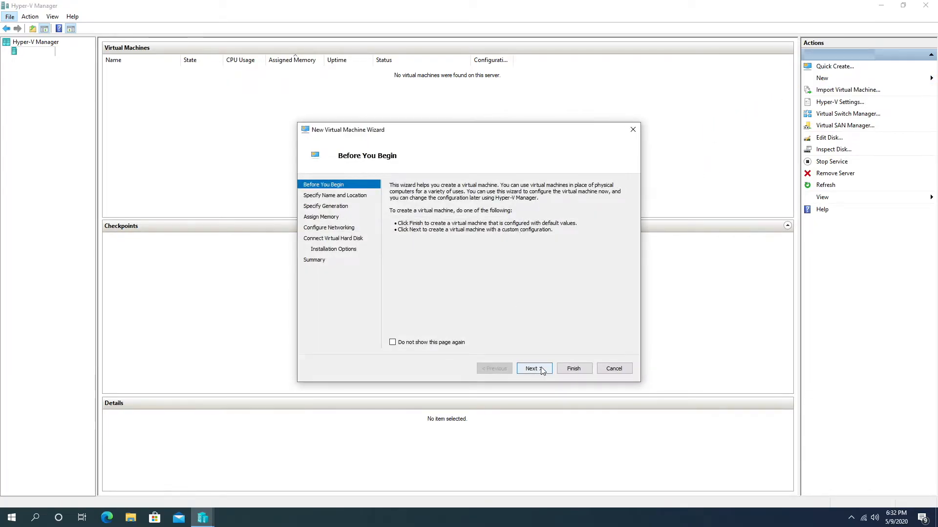
{"action": "left_click", "coordinate": [531, 368]}
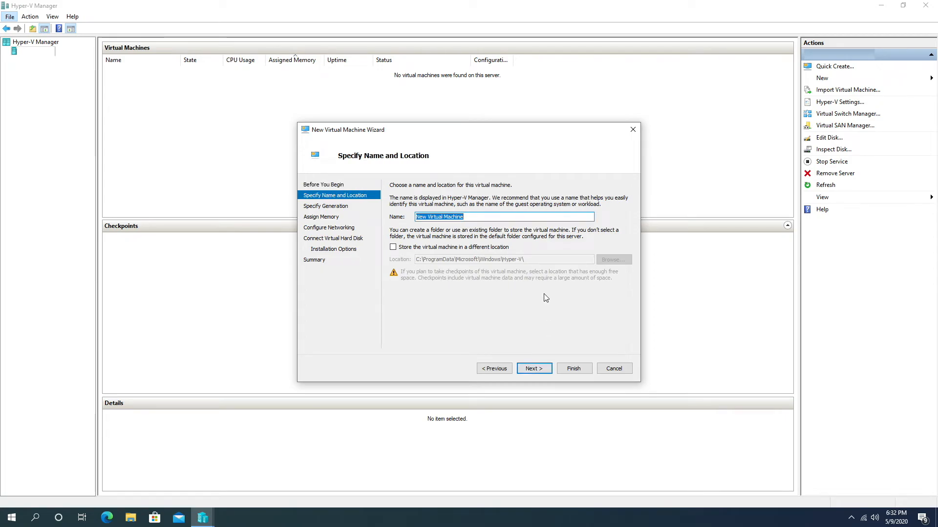
{"action": "left_click", "coordinate": [532, 368]}
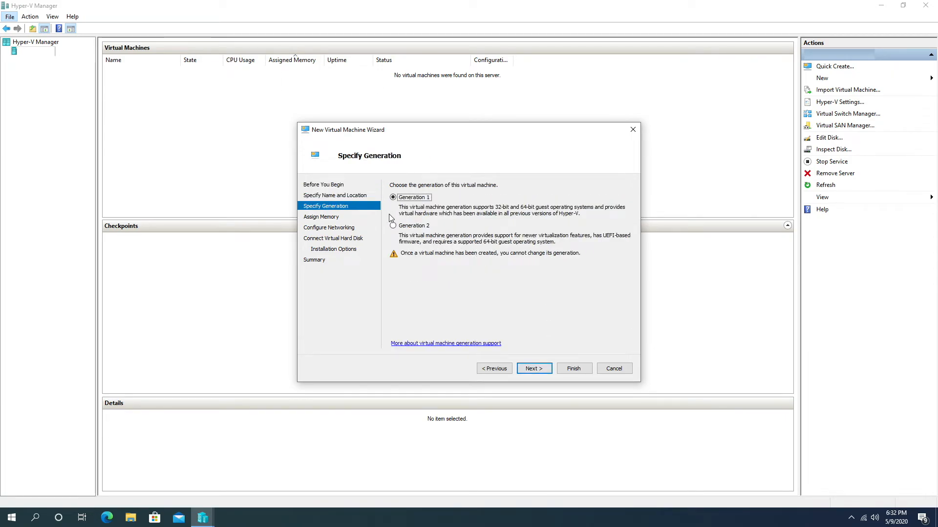
{"action": "left_click", "coordinate": [392, 226]}
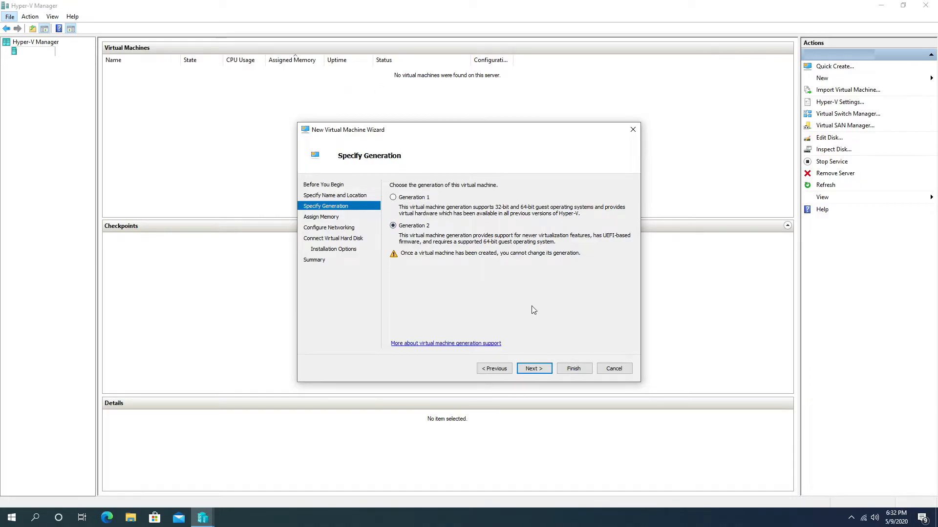
{"action": "left_click", "coordinate": [533, 369]}
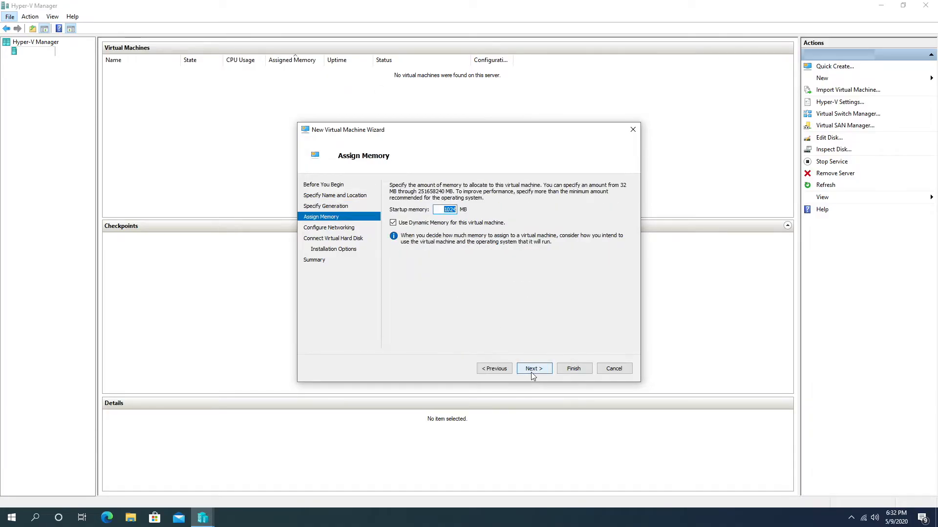
{"action": "left_click", "coordinate": [393, 222]}
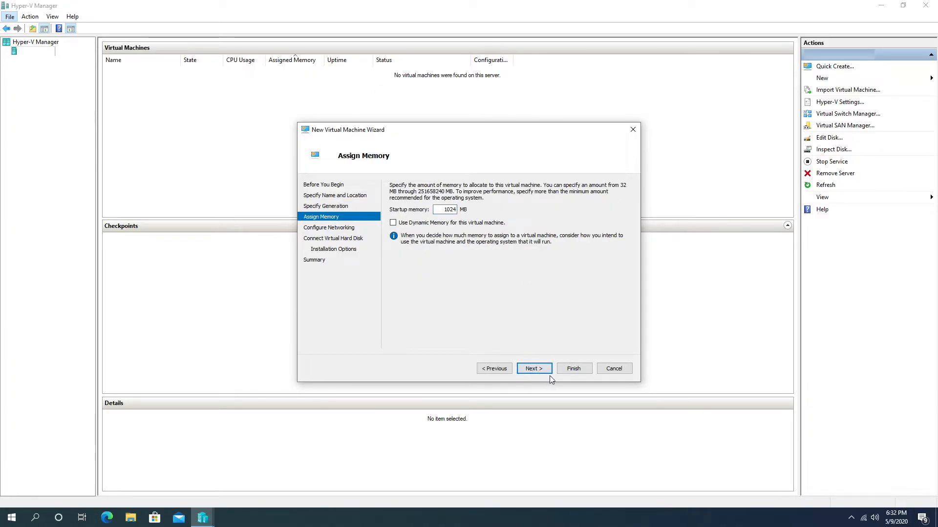
{"action": "left_click", "coordinate": [532, 368]}
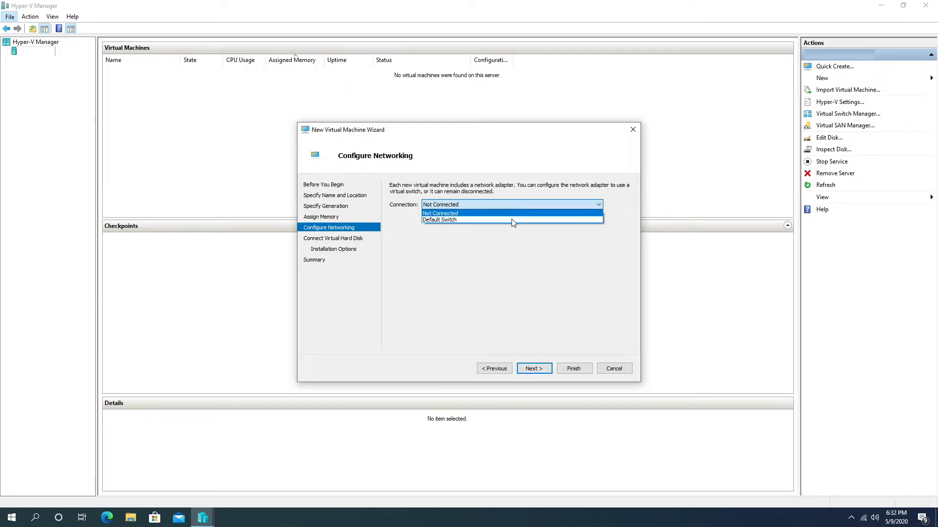
{"action": "left_click", "coordinate": [440, 213]}
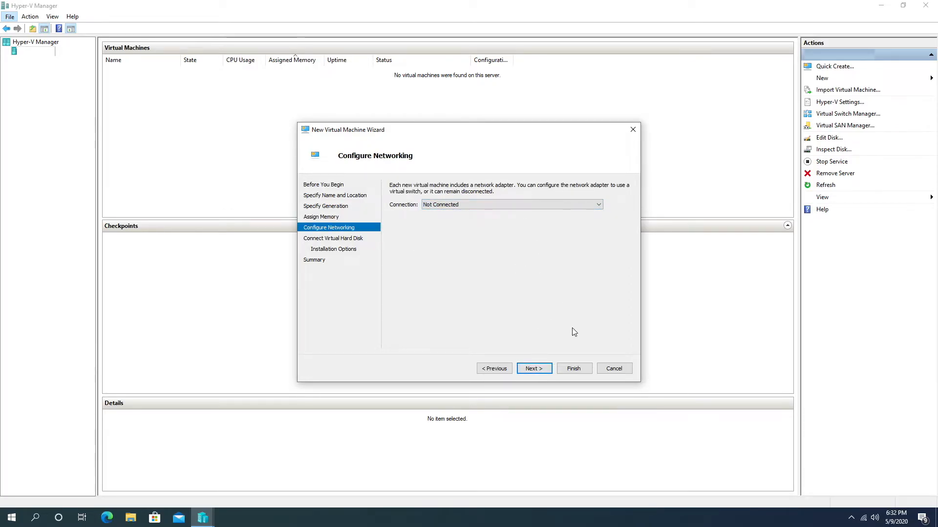
{"action": "left_click", "coordinate": [533, 369]}
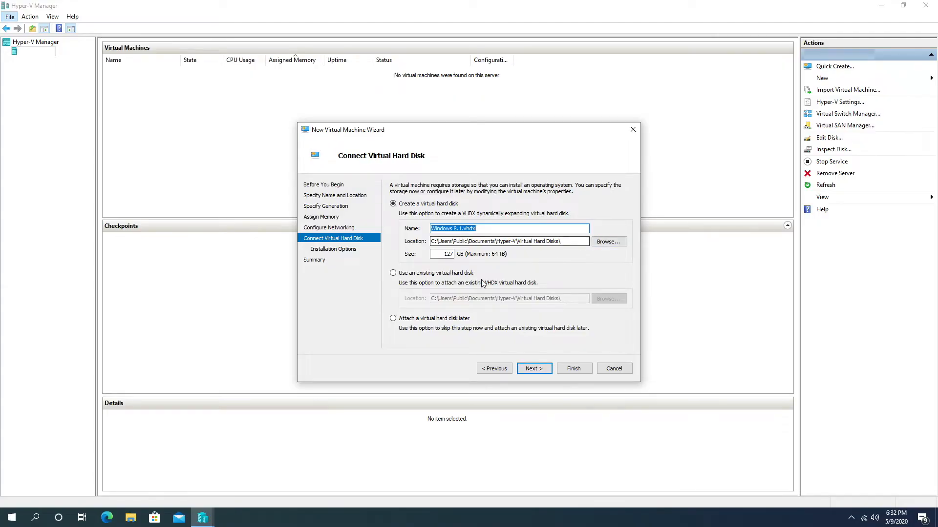
{"action": "left_click", "coordinate": [533, 368]}
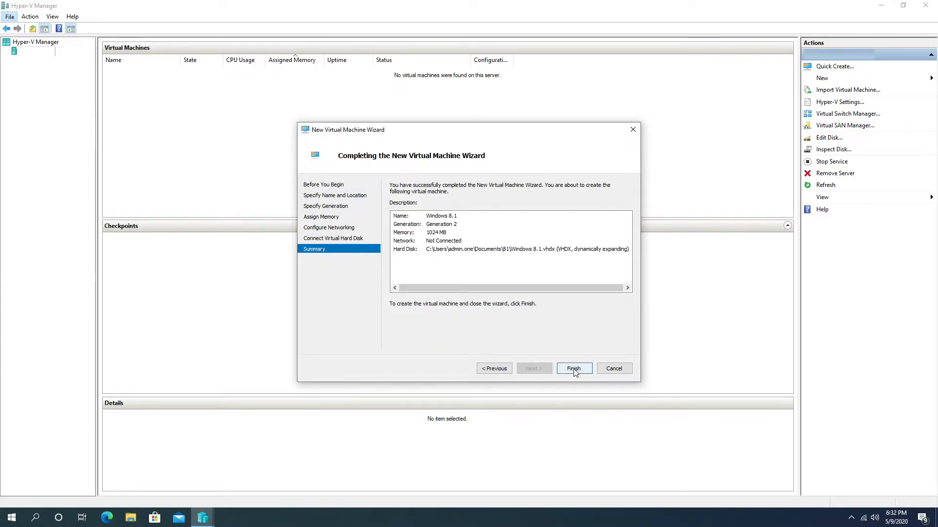
{"action": "left_click", "coordinate": [573, 369]}
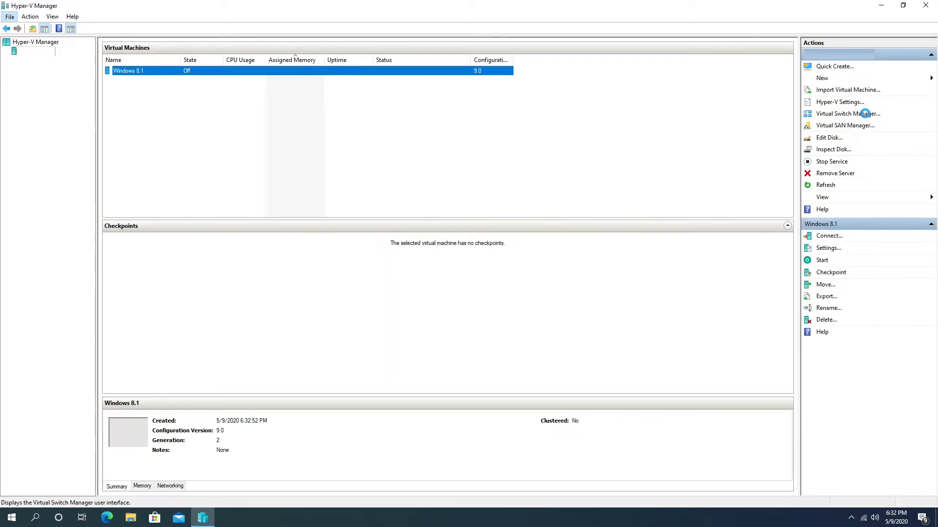
Create an external 'Virtual Switch' bound to the Dell Wireless adapter and apply it.
{"action": "left_click", "coordinate": [847, 114]}
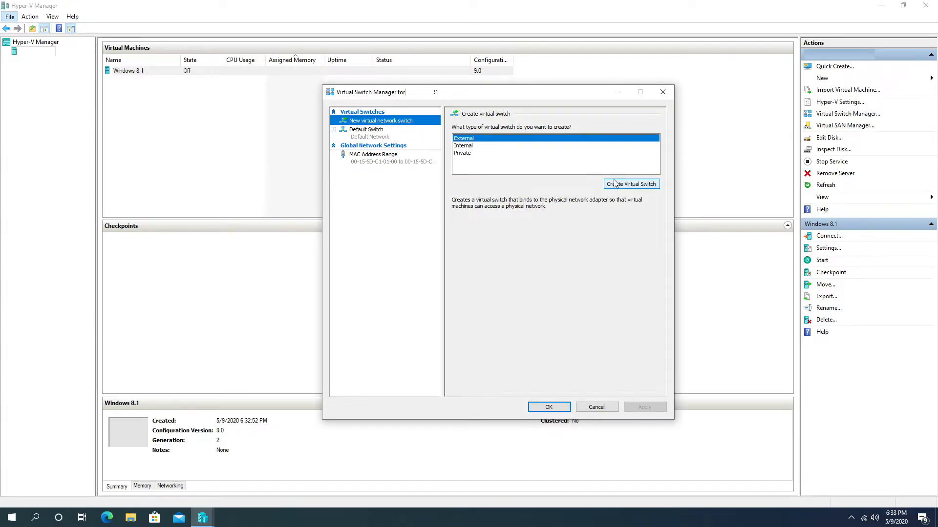
{"action": "left_click", "coordinate": [631, 184]}
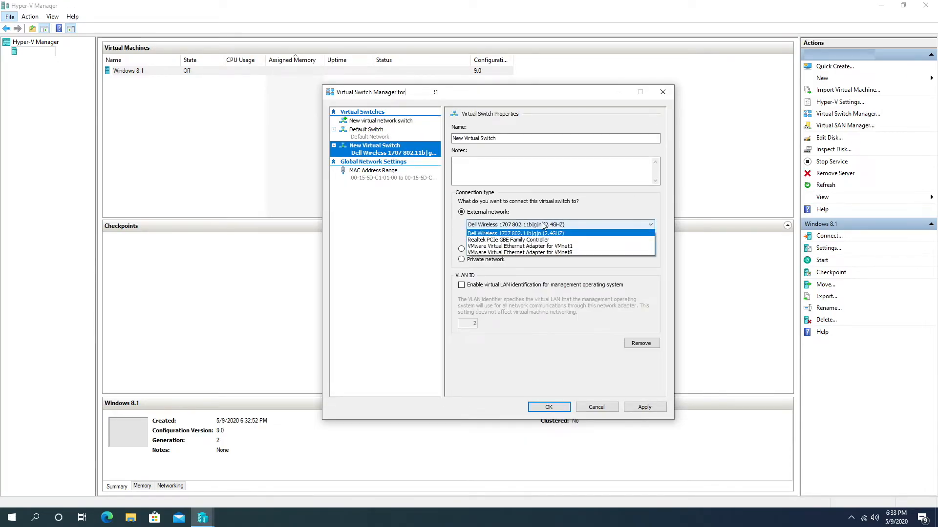
{"action": "left_click", "coordinate": [518, 233]}
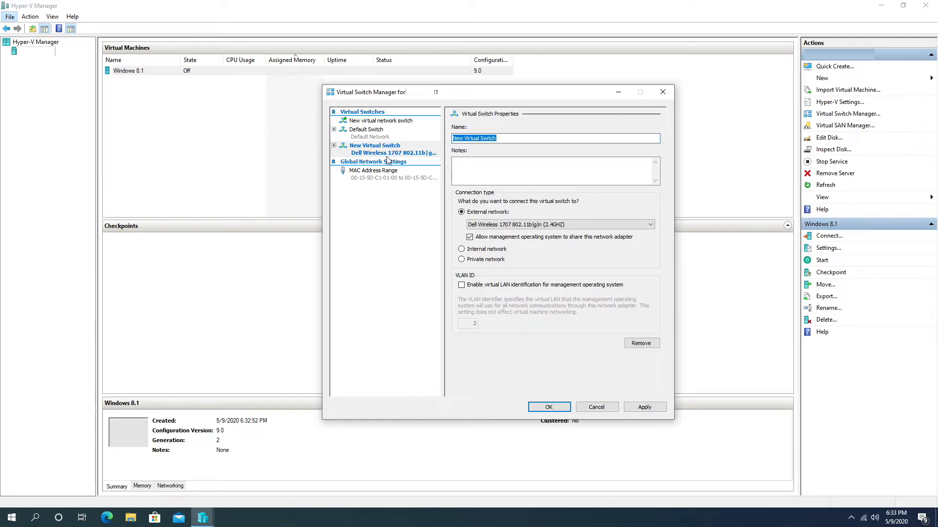
{"action": "left_click", "coordinate": [644, 406]}
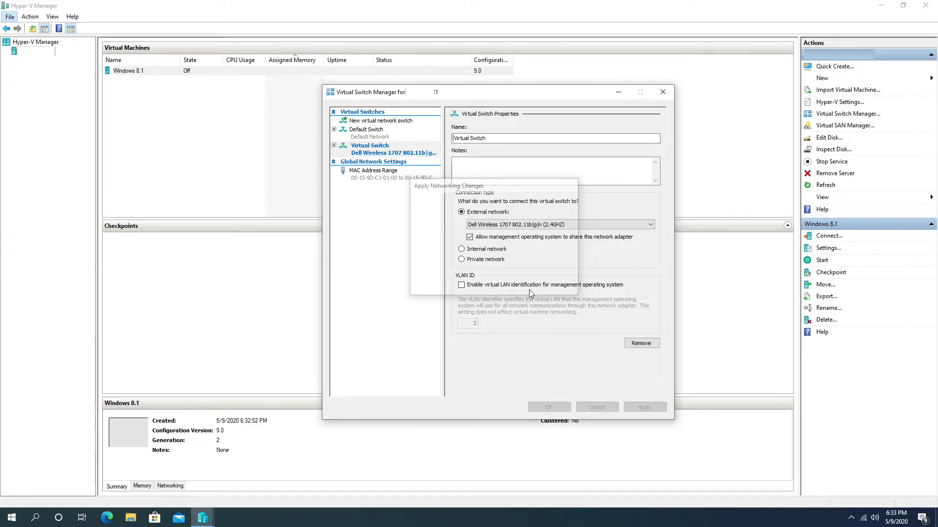
{"action": "left_click", "coordinate": [644, 406]}
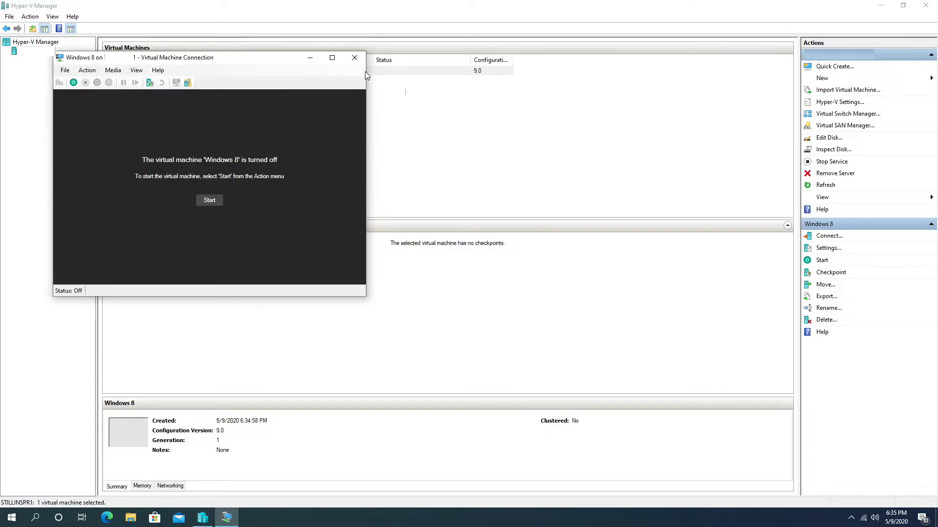
{"action": "mouse_move", "coordinate": [199, 197]}
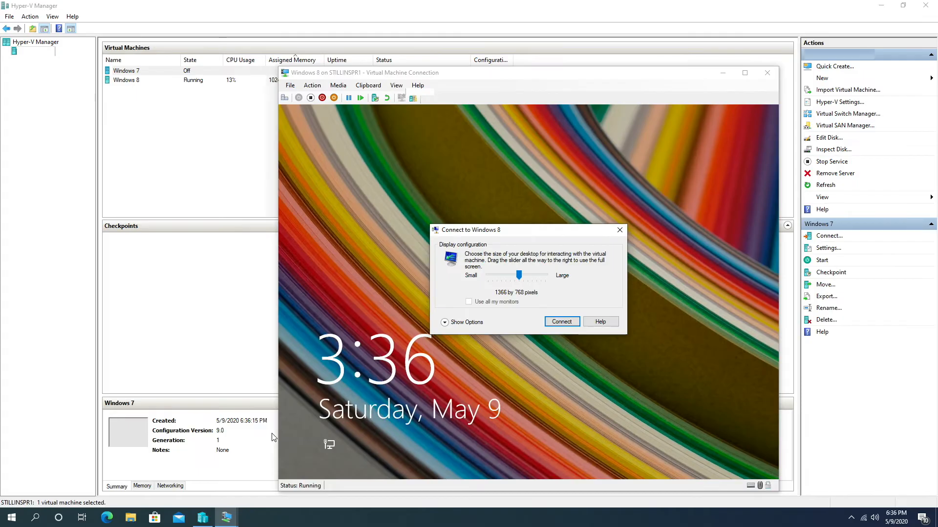
{"action": "mouse_move", "coordinate": [415, 335]}
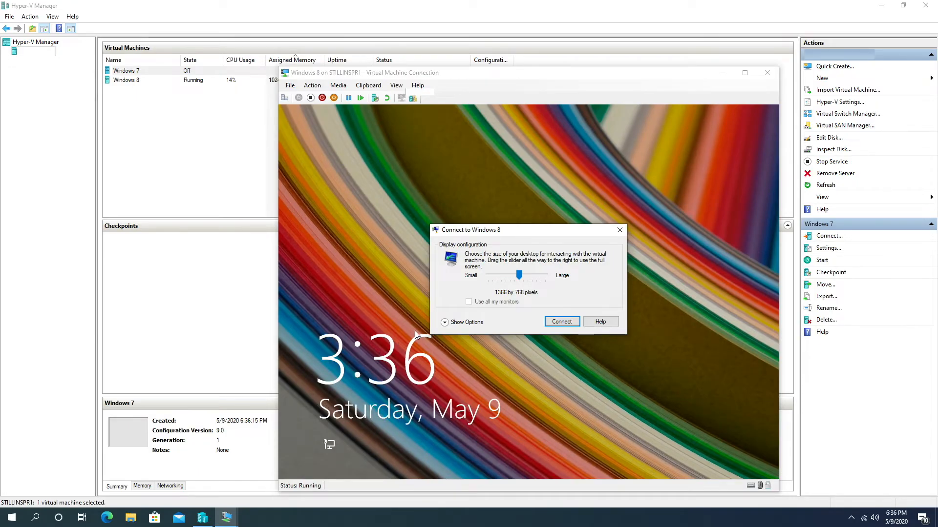
{"action": "mouse_move", "coordinate": [666, 223]}
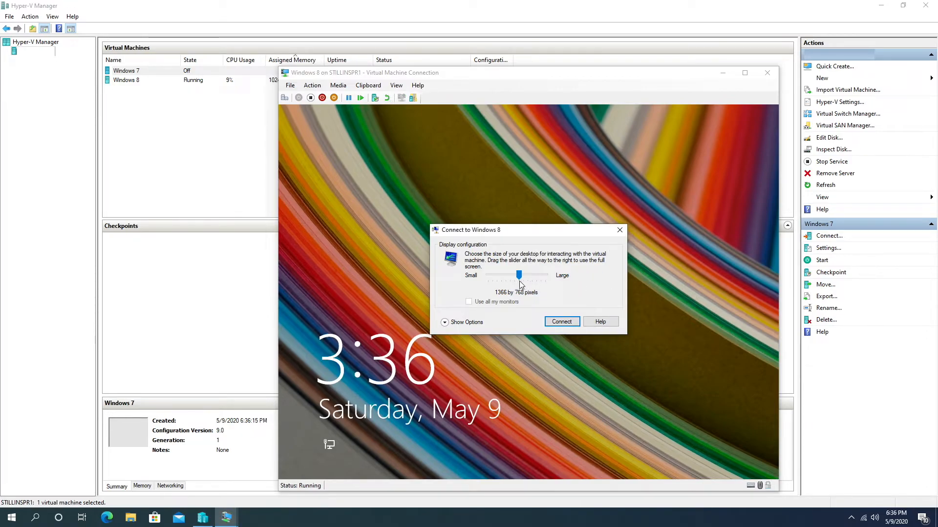
Drag the Display configuration slider to set the Windows 8 connection's desktop size.
{"action": "left_click_drag", "start_coordinate": [519, 274], "coordinate": [535, 275]}
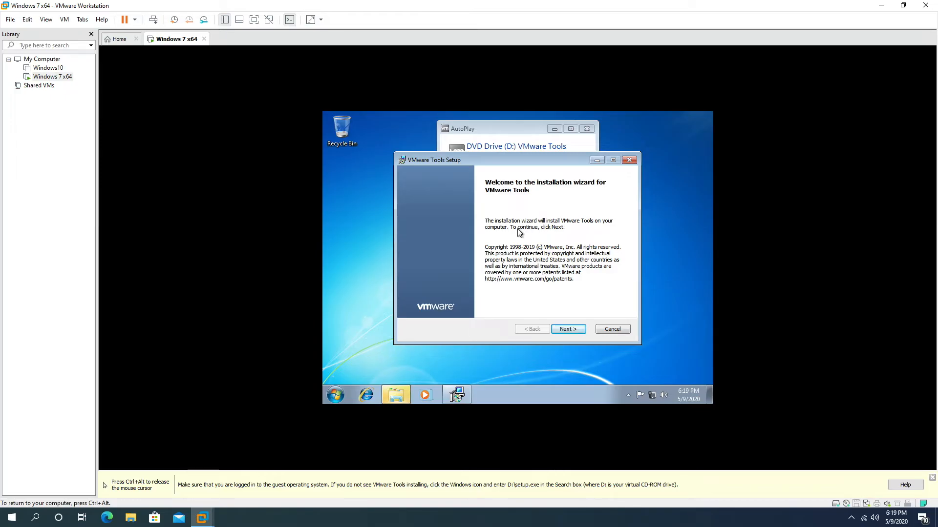
Advance the VMware Tools Setup wizard past the welcome and start the installation.
{"action": "left_click", "coordinate": [567, 328]}
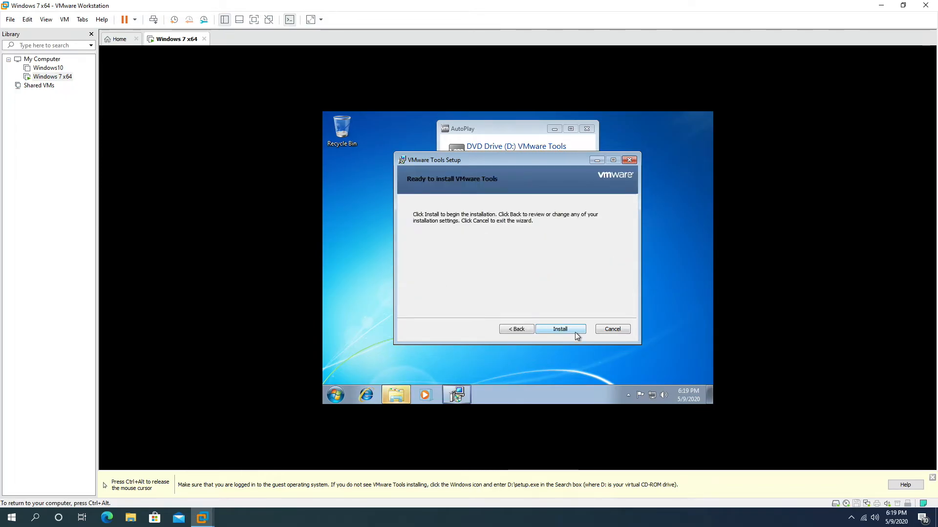
{"action": "left_click", "coordinate": [559, 329]}
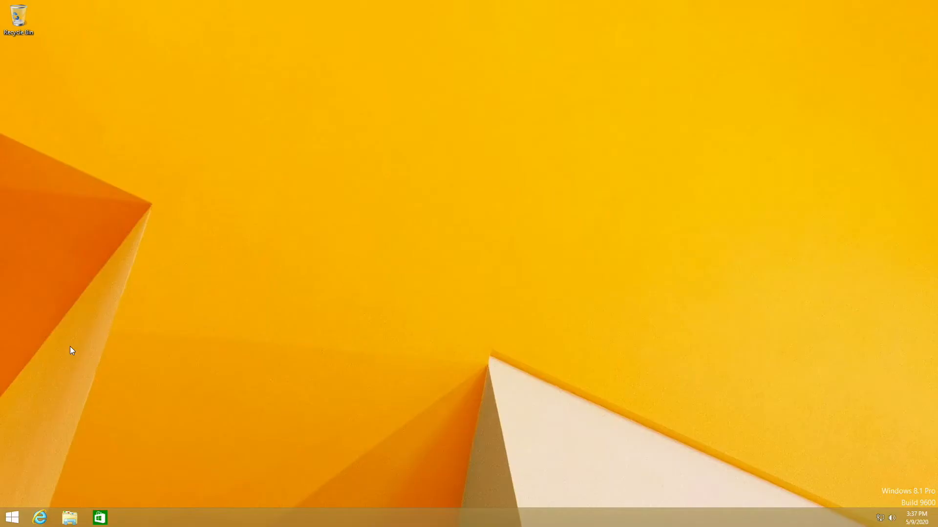
{"action": "mouse_move", "coordinate": [101, 369]}
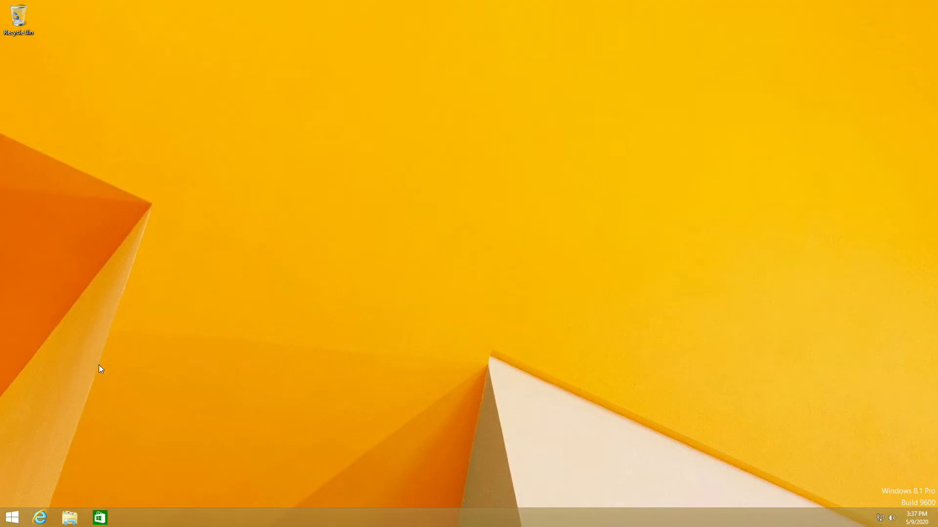
{"action": "mouse_move", "coordinate": [262, 239]}
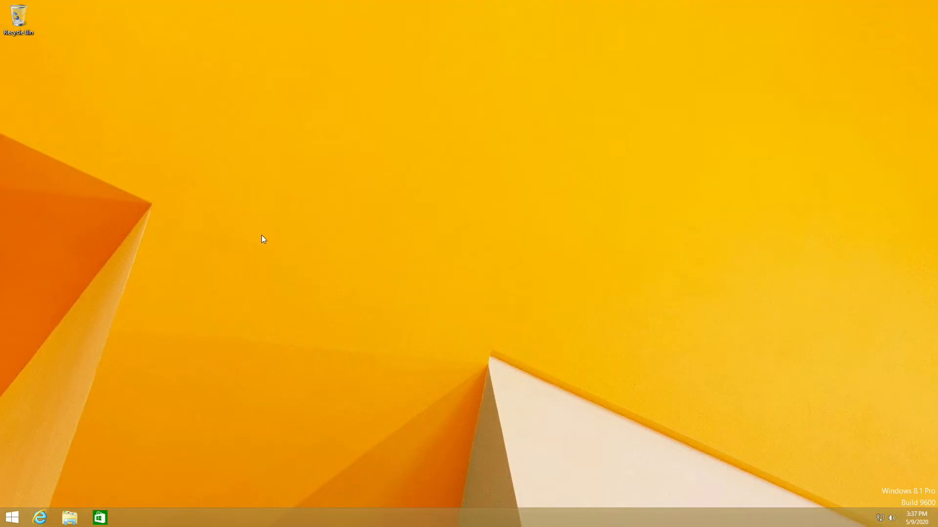
{"action": "mouse_move", "coordinate": [70, 517]}
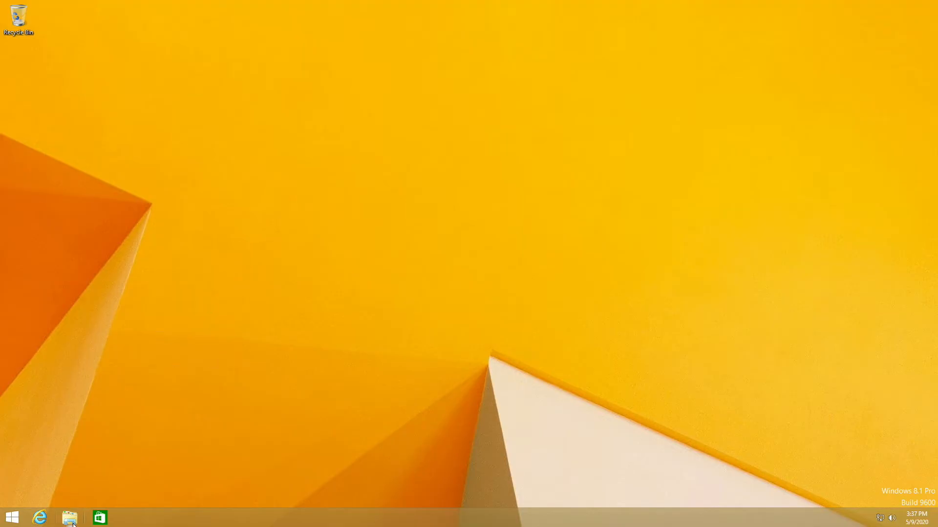
{"action": "left_click", "coordinate": [68, 518]}
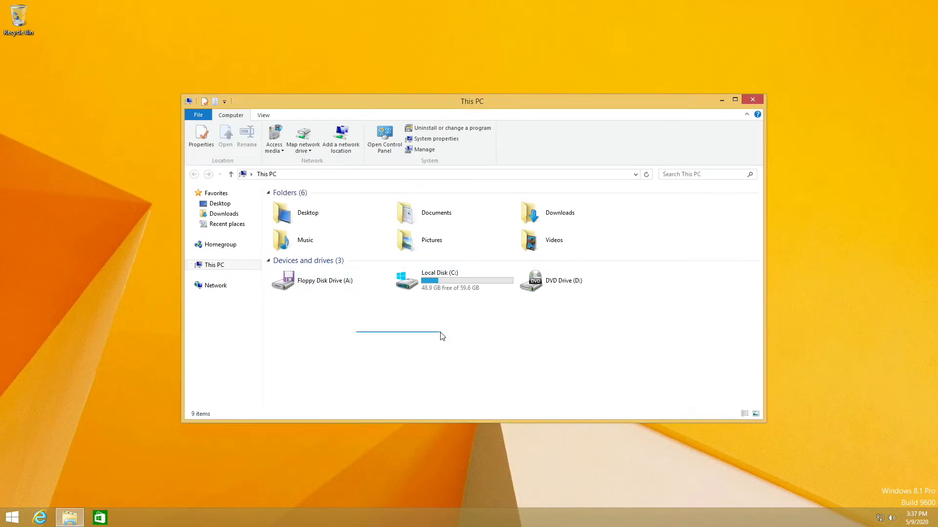
{"action": "left_click", "coordinate": [751, 99]}
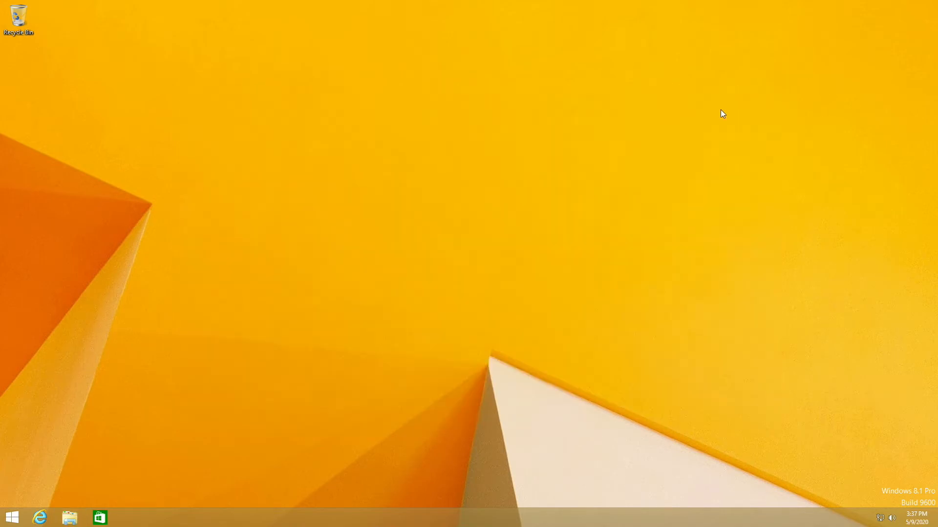
{"action": "left_click", "coordinate": [12, 517]}
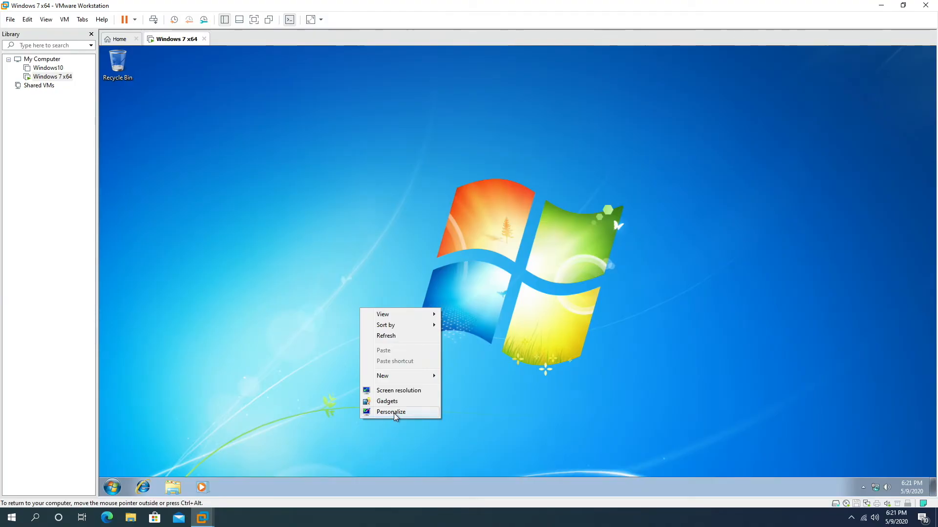
Open the guest's Personalization settings and select the Windows 7 theme.
{"action": "left_click", "coordinate": [320, 234]}
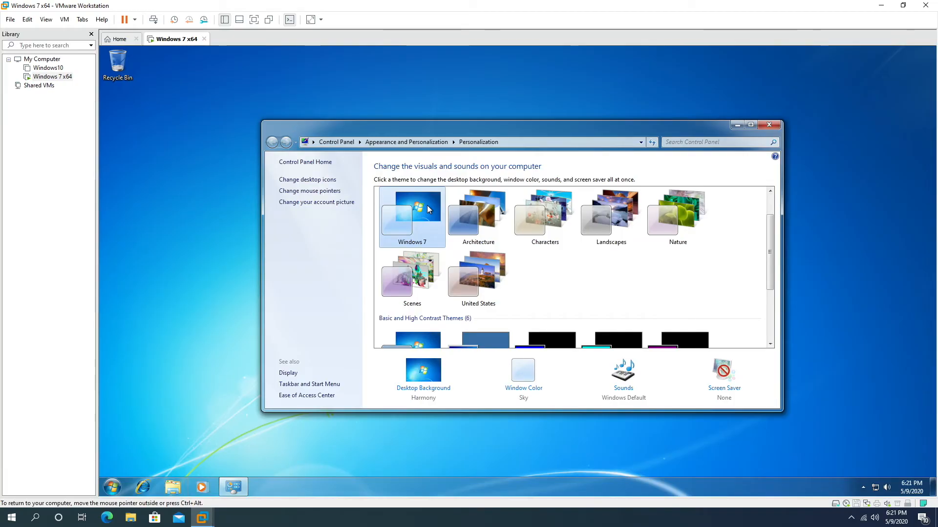
{"action": "left_click", "coordinate": [769, 125]}
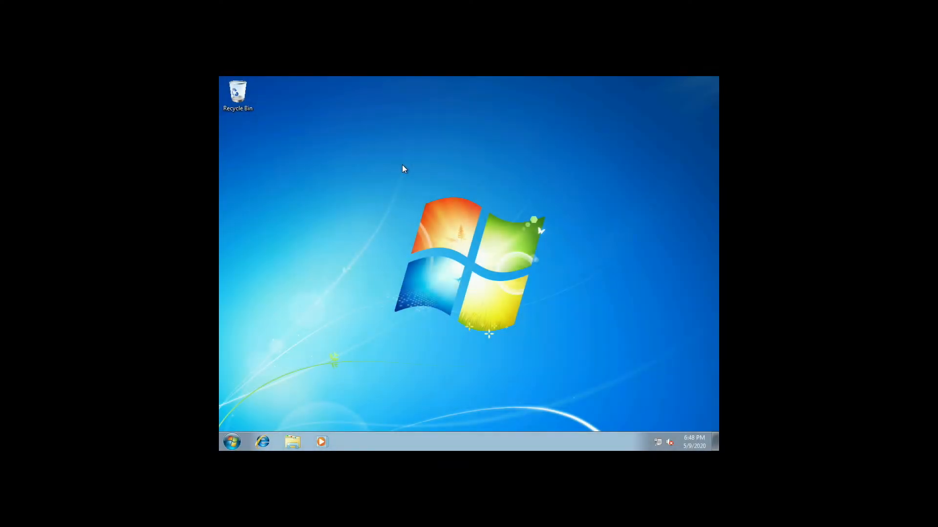
Change the guest desktop's screen resolution to 1600 × 1200 and apply it.
{"action": "right_click", "coordinate": [403, 169]}
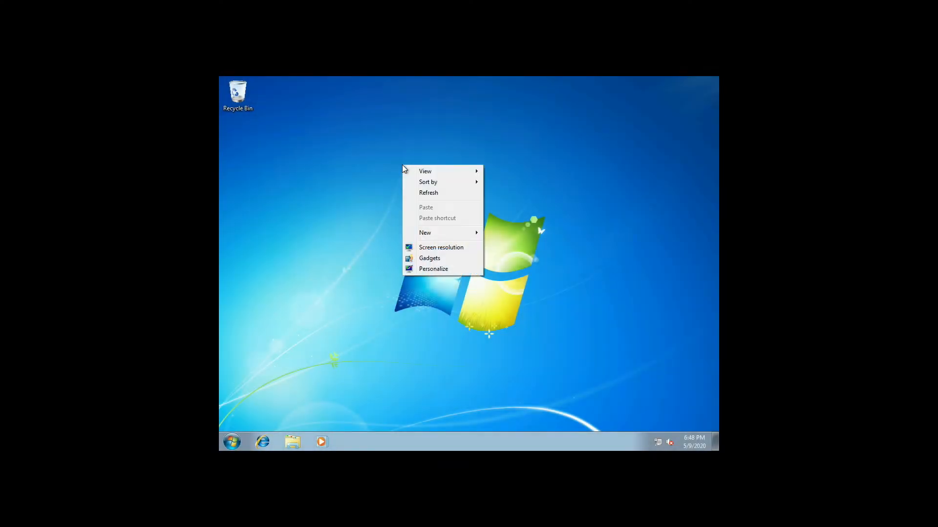
{"action": "left_click", "coordinate": [441, 247]}
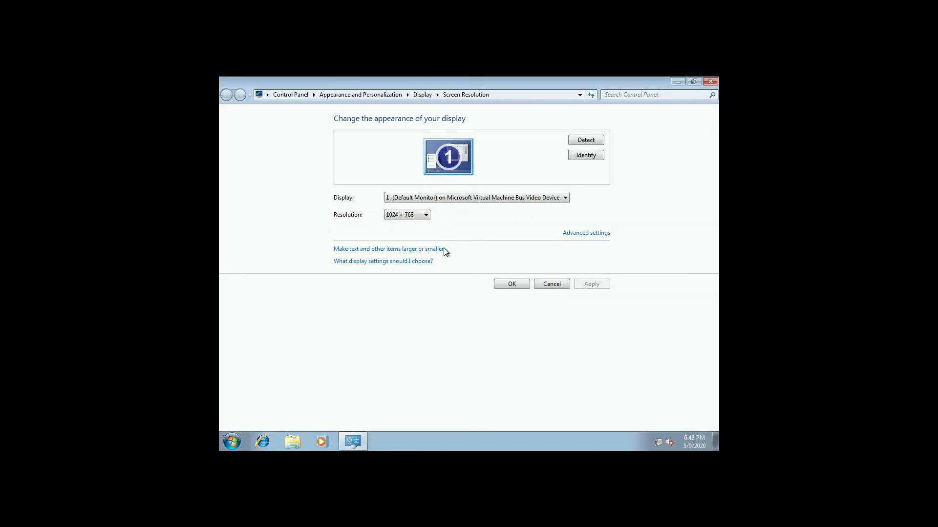
{"action": "left_click", "coordinate": [426, 215]}
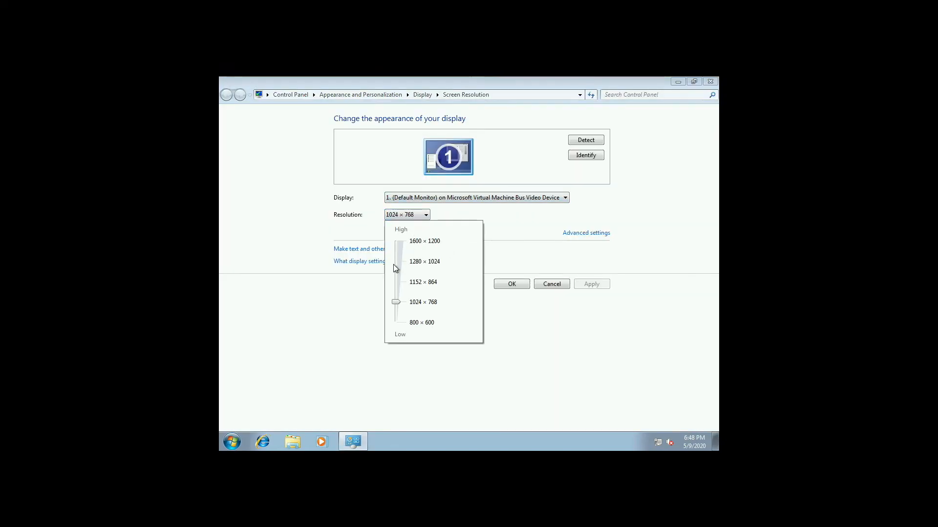
{"action": "left_click_drag", "start_coordinate": [395, 302], "coordinate": [395, 241]}
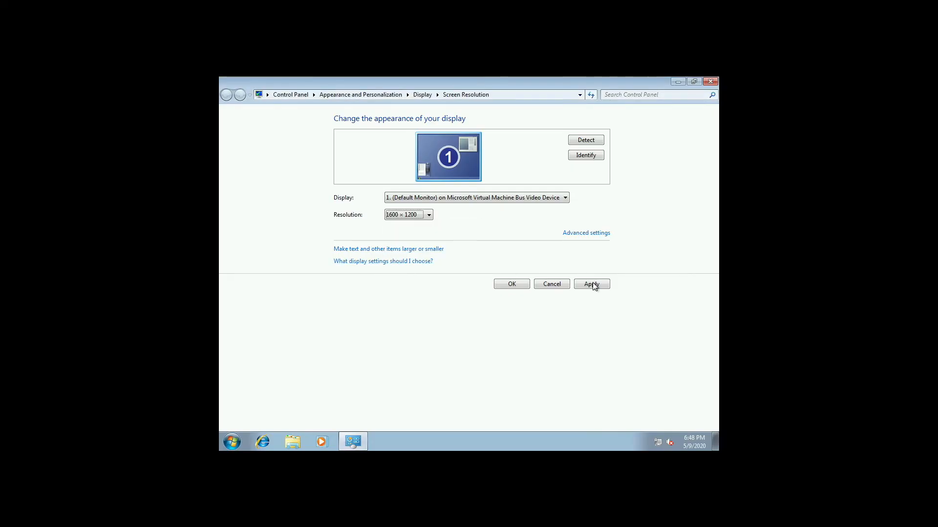
{"action": "left_click", "coordinate": [591, 283]}
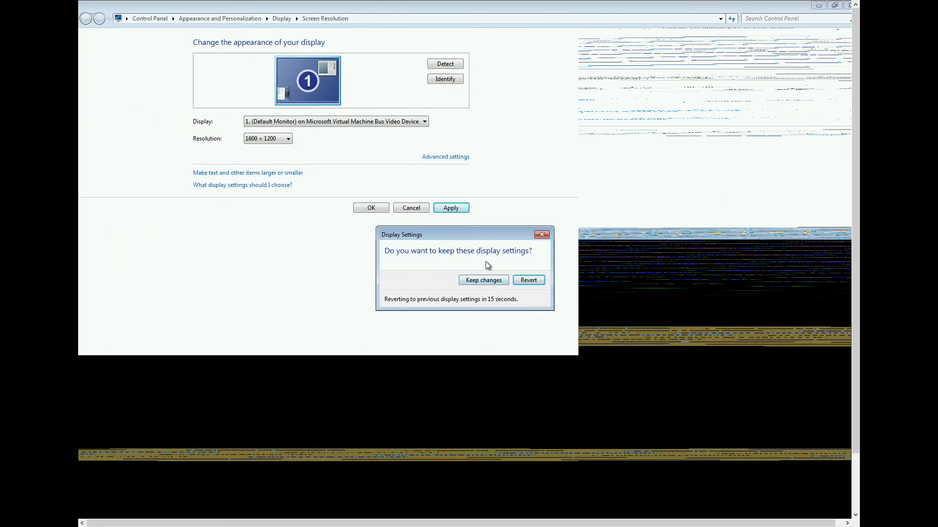